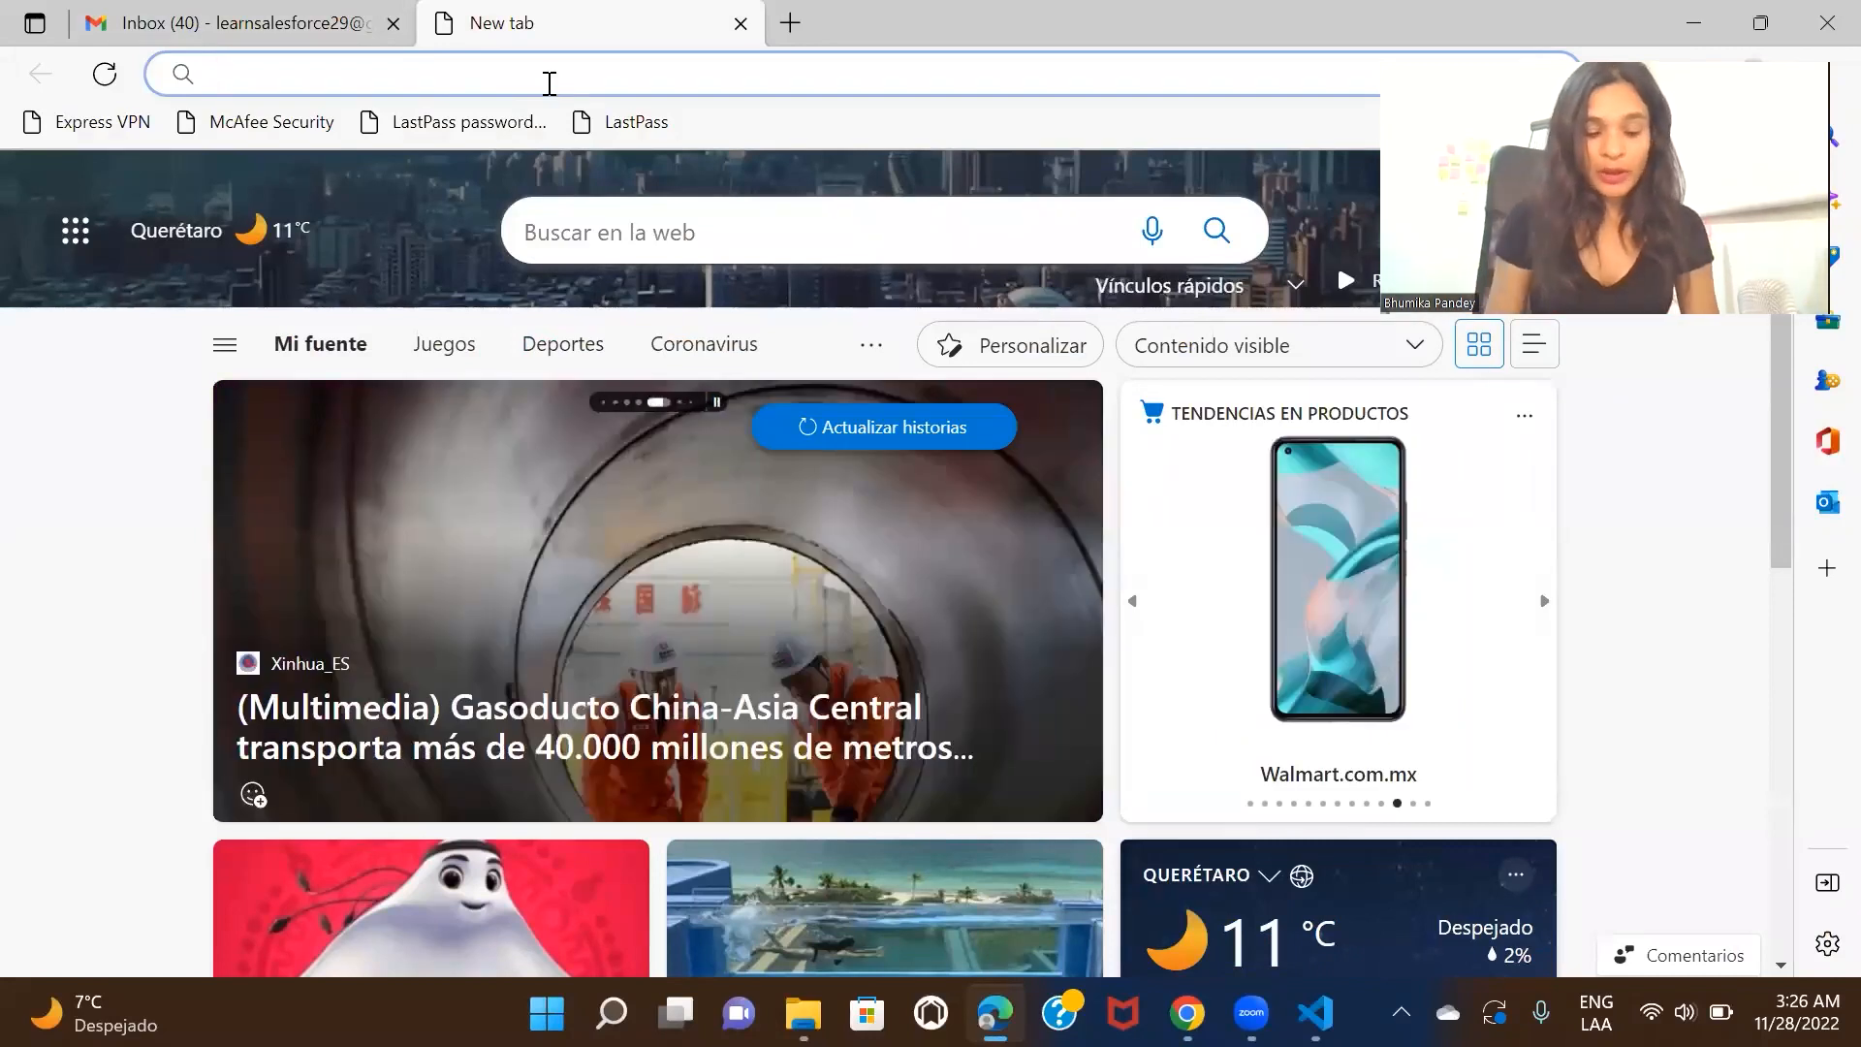
Search for 'developer.salesforce.com signup' from the address bar to reach the Developer Edition signup page.
{"action": "type", "text": "salesforce"}
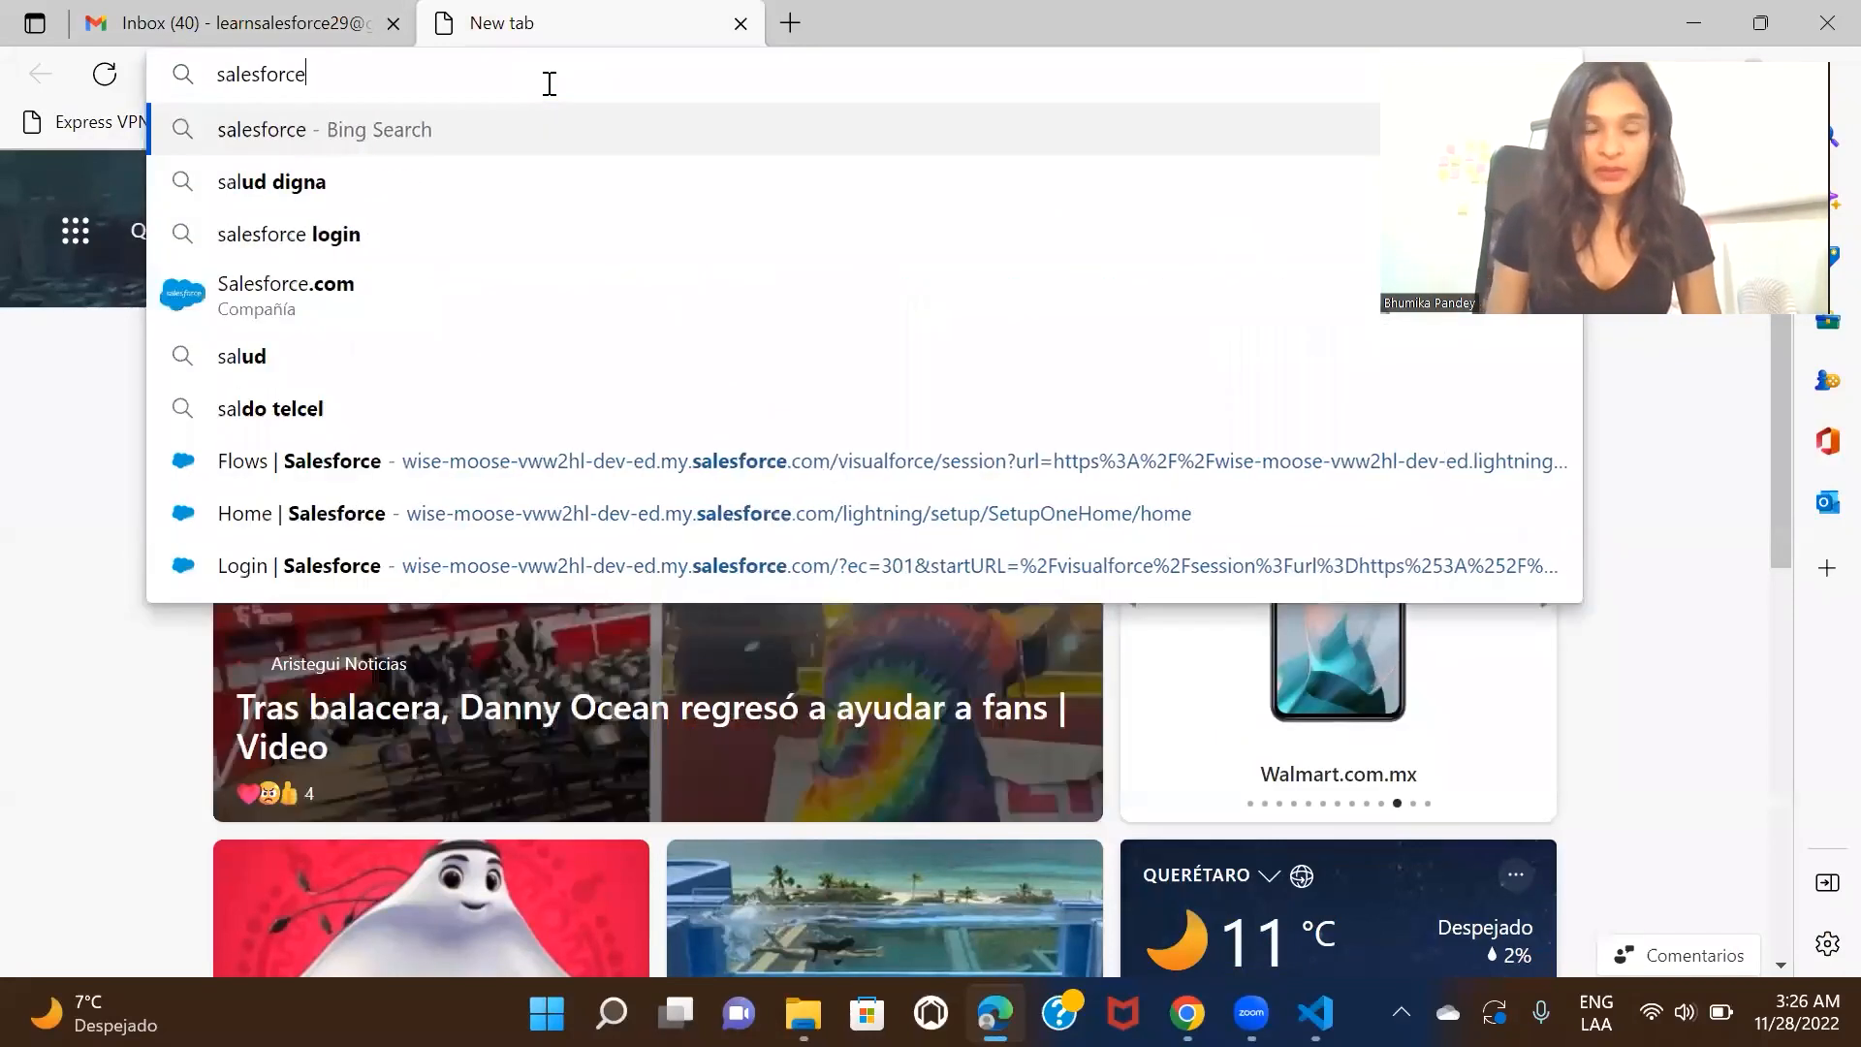
{"action": "type", "text": "developer.salesforce.com signup"}
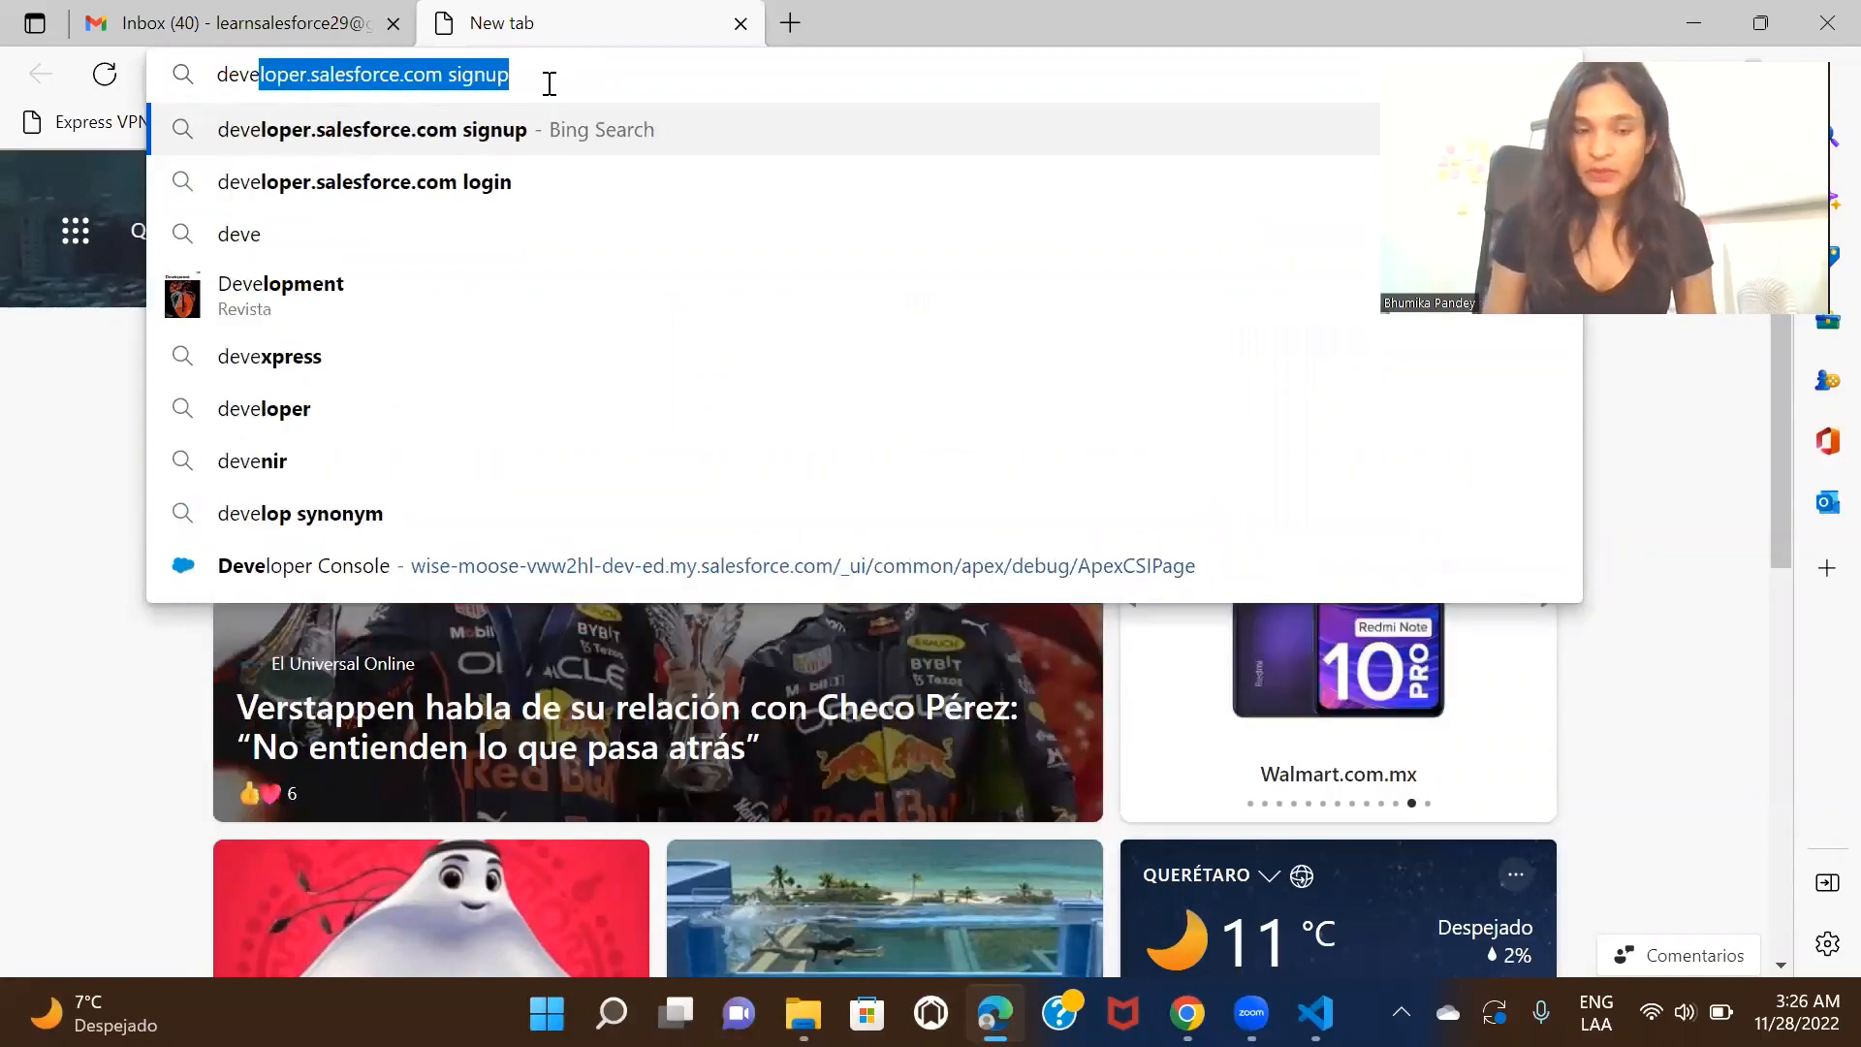
{"action": "key", "text": "Enter"}
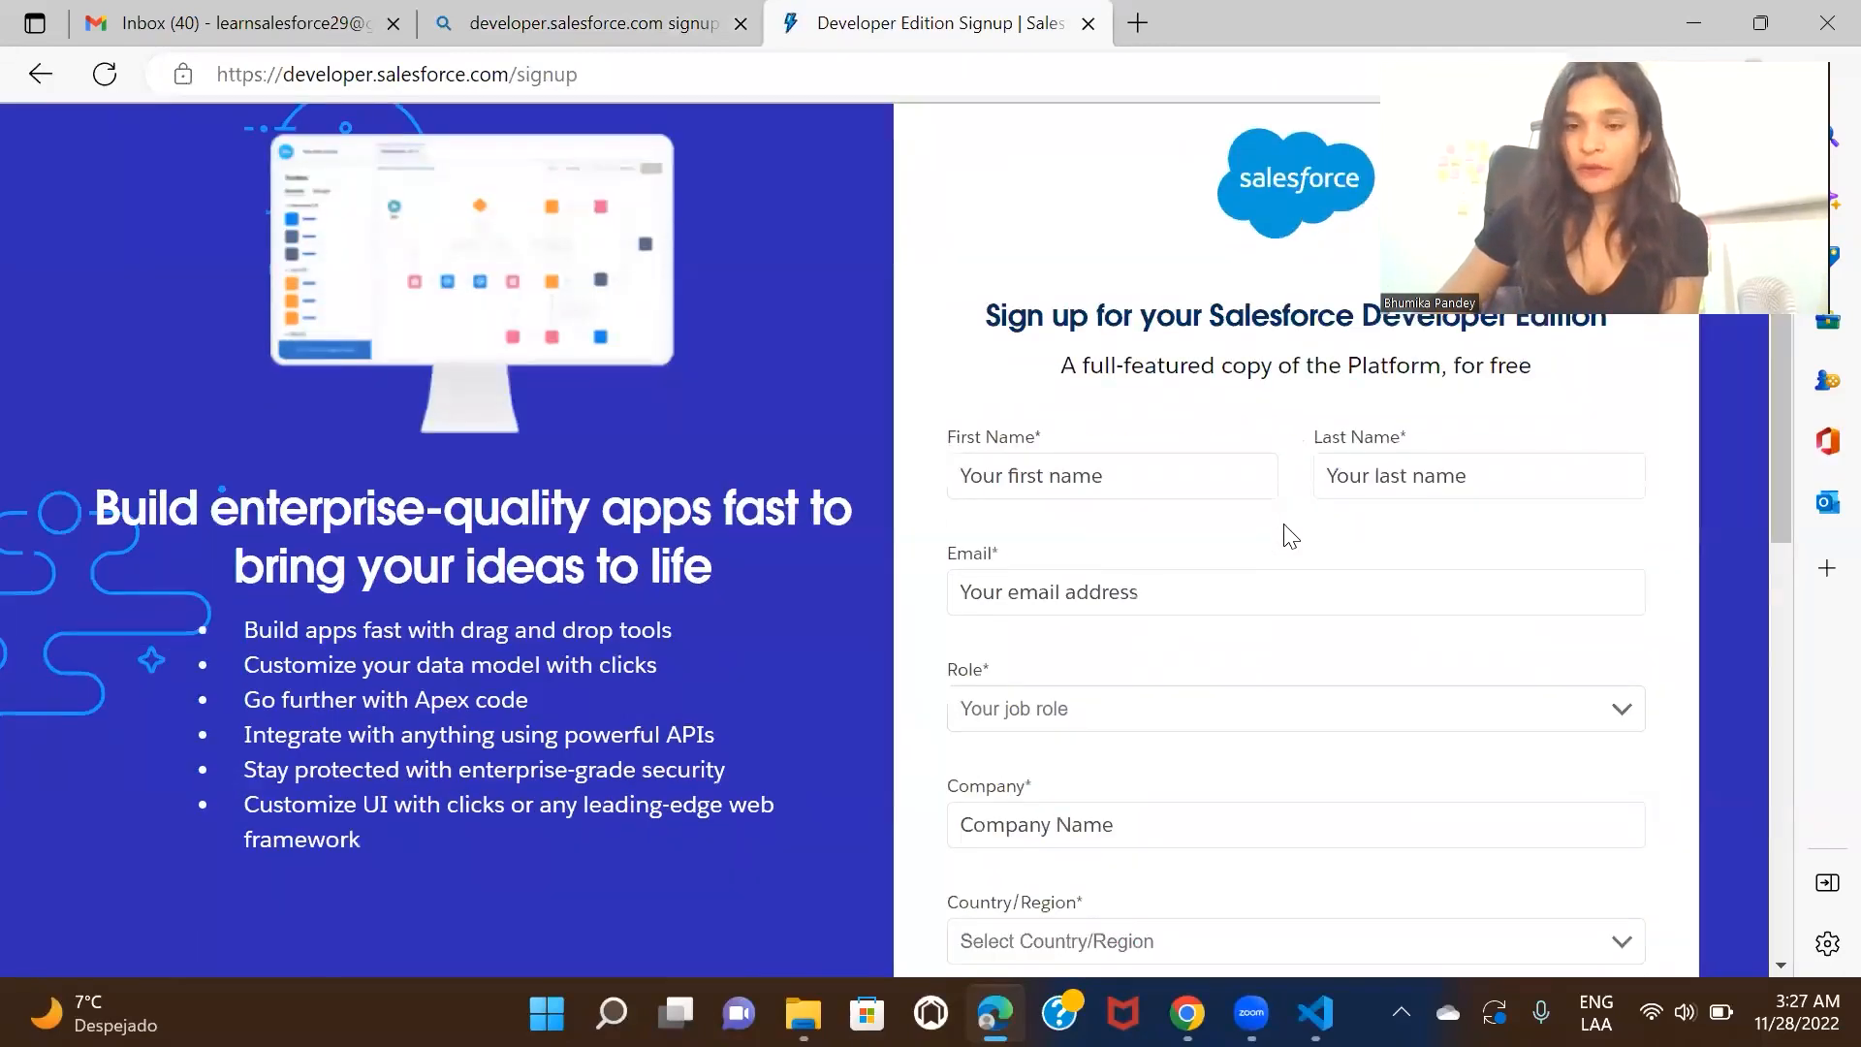
{"action": "scroll", "scroll_direction": "down", "scroll_amount": 3}
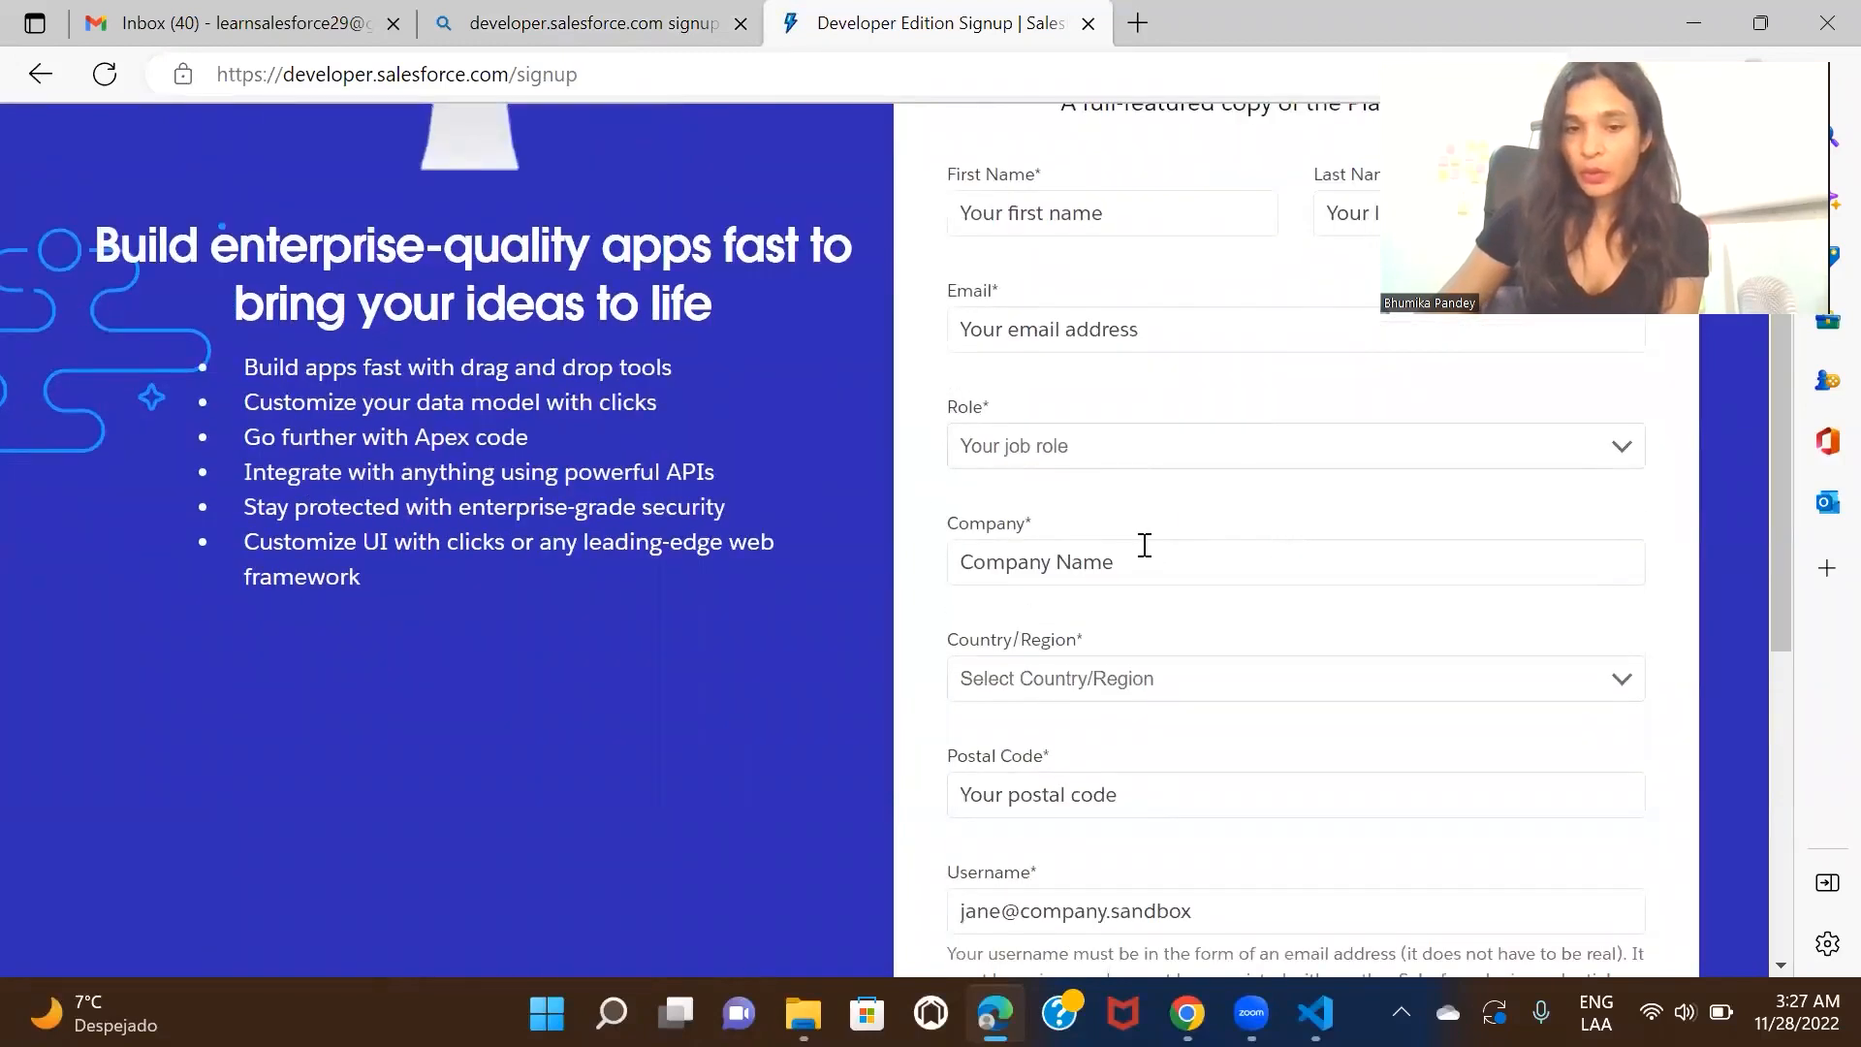
{"action": "scroll", "scroll_direction": "down", "scroll_amount": 3}
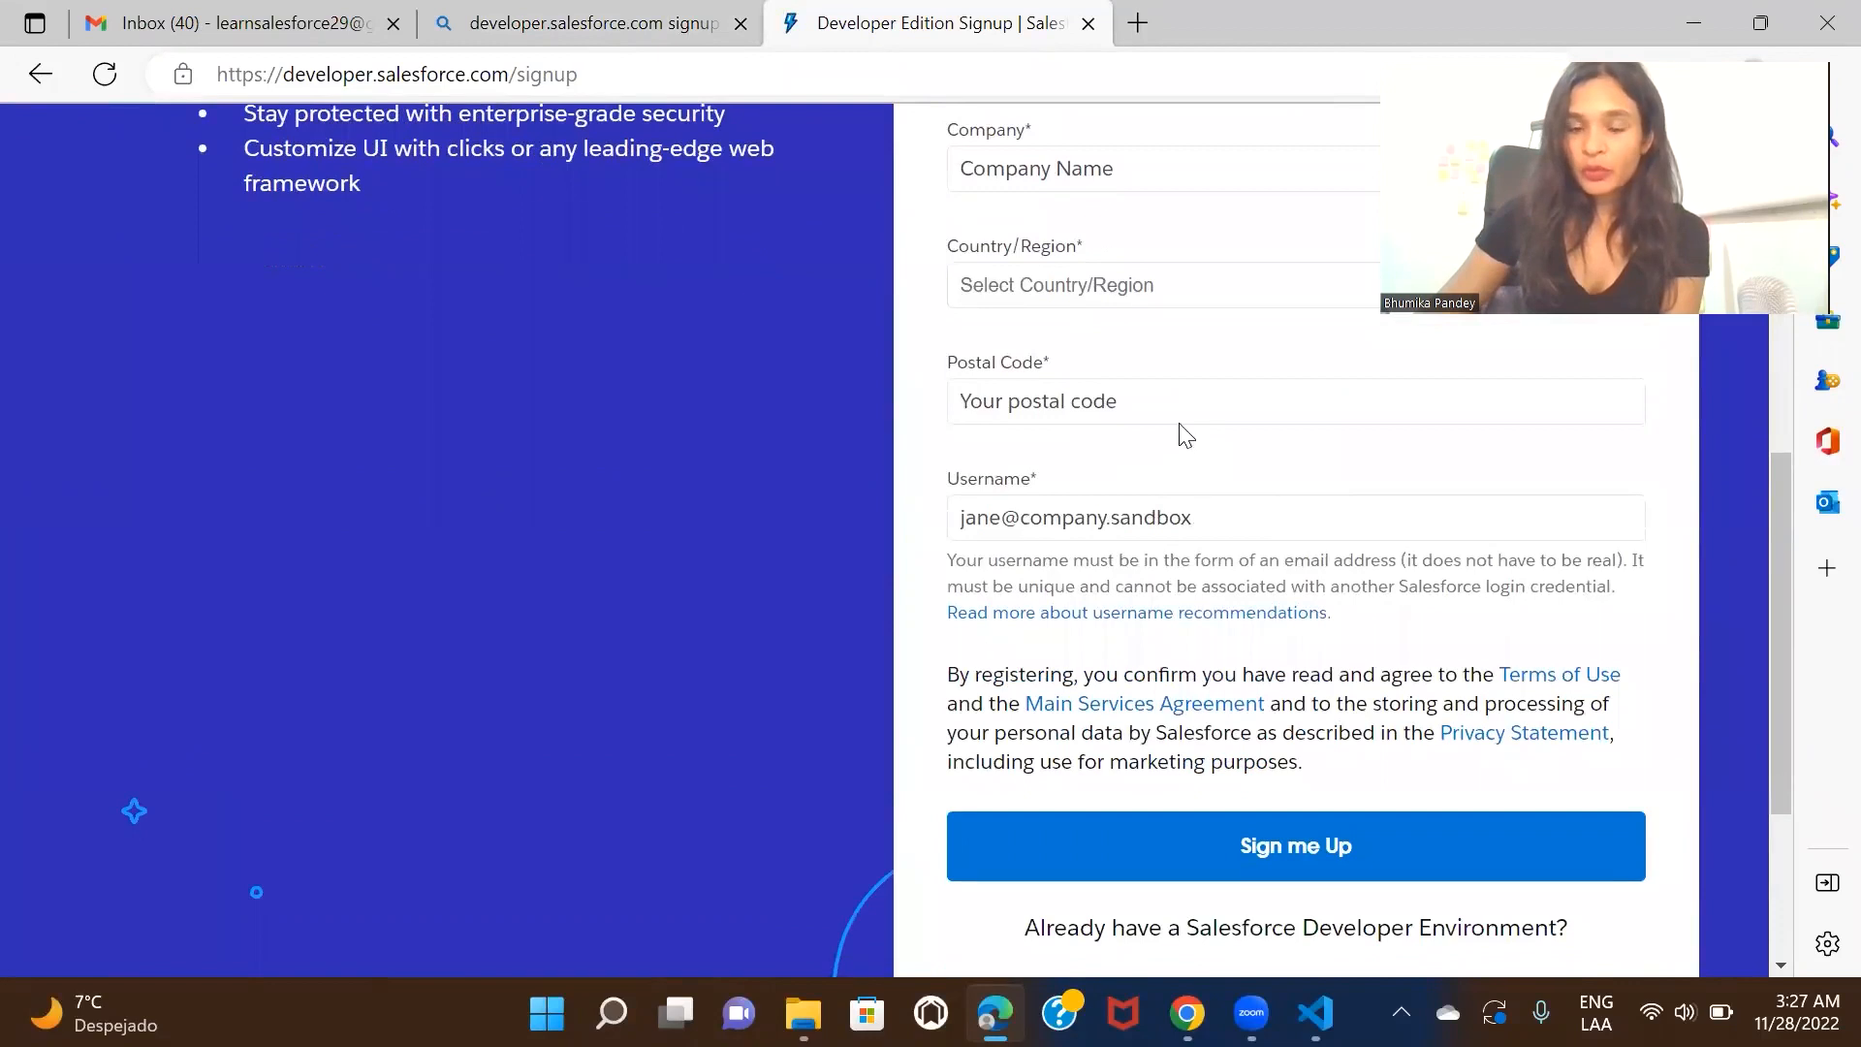
{"action": "scroll", "scroll_direction": "down", "scroll_amount": 3}
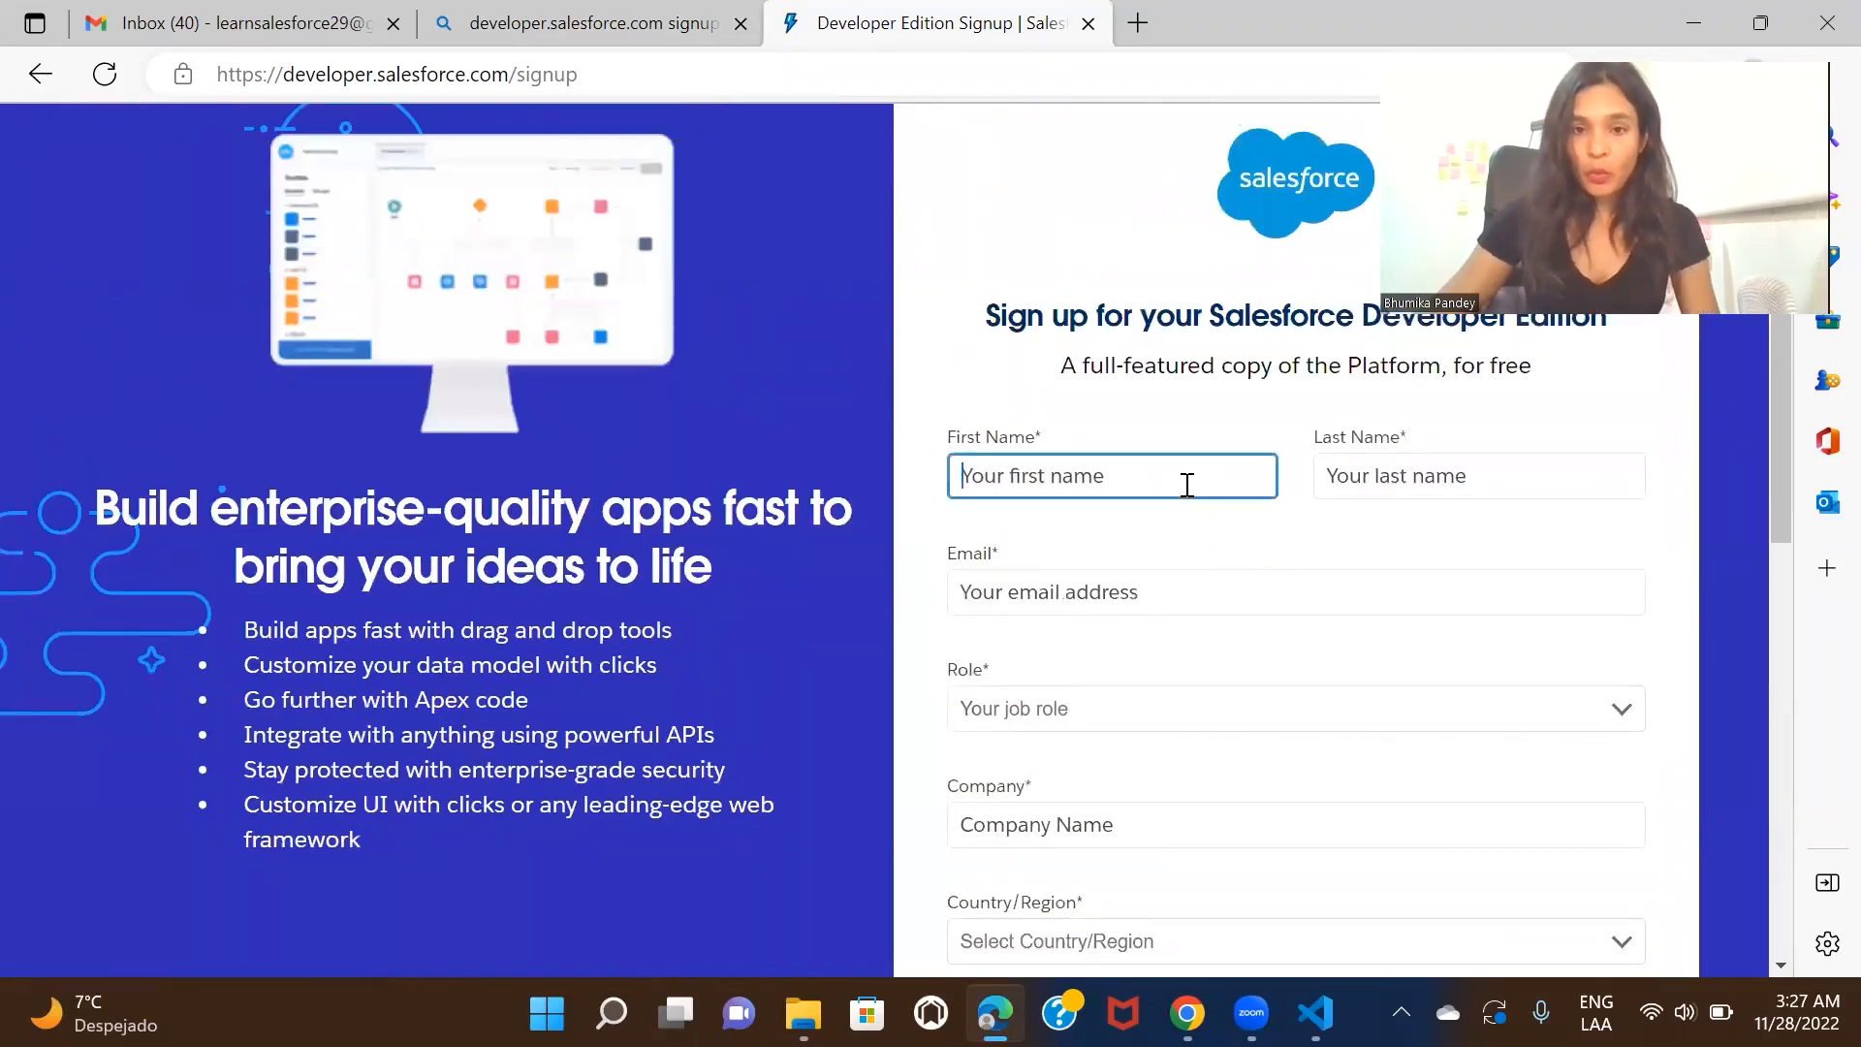
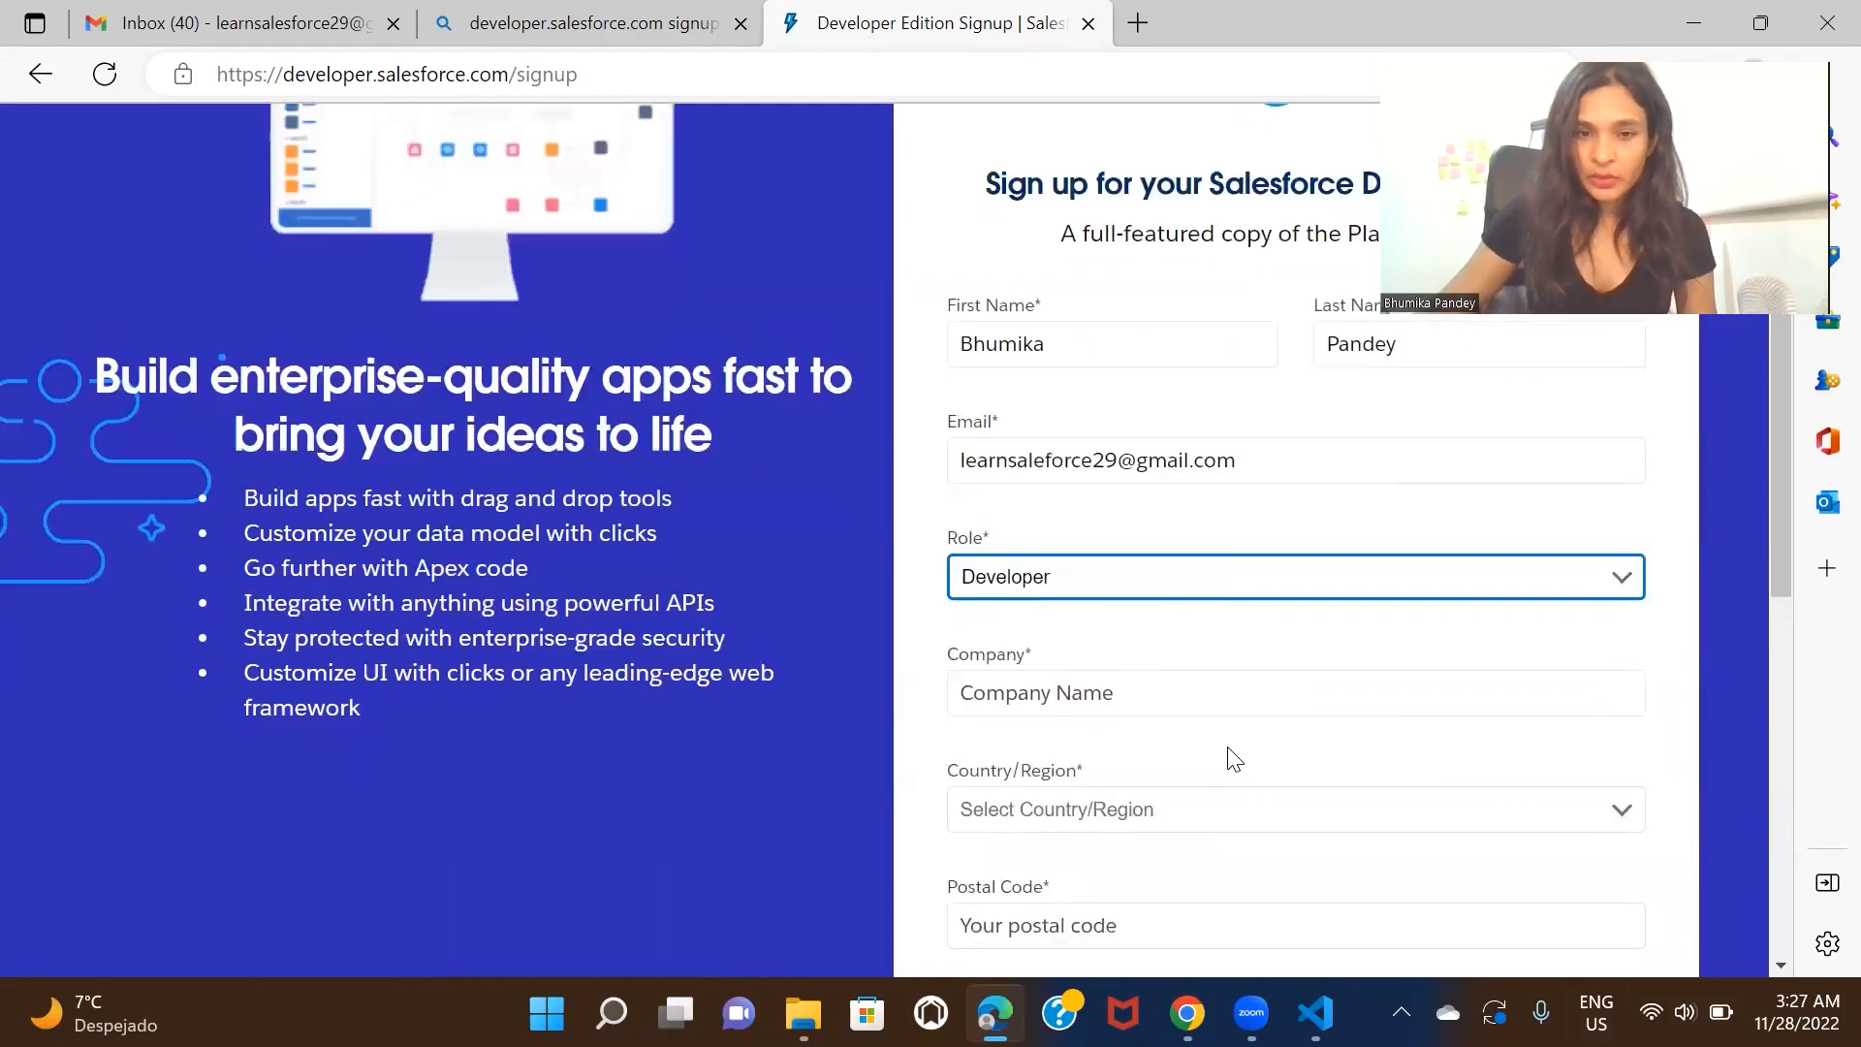
Set the company to Deloitte and choose Mexico as the country/region.
{"action": "type", "text": "mexico"}
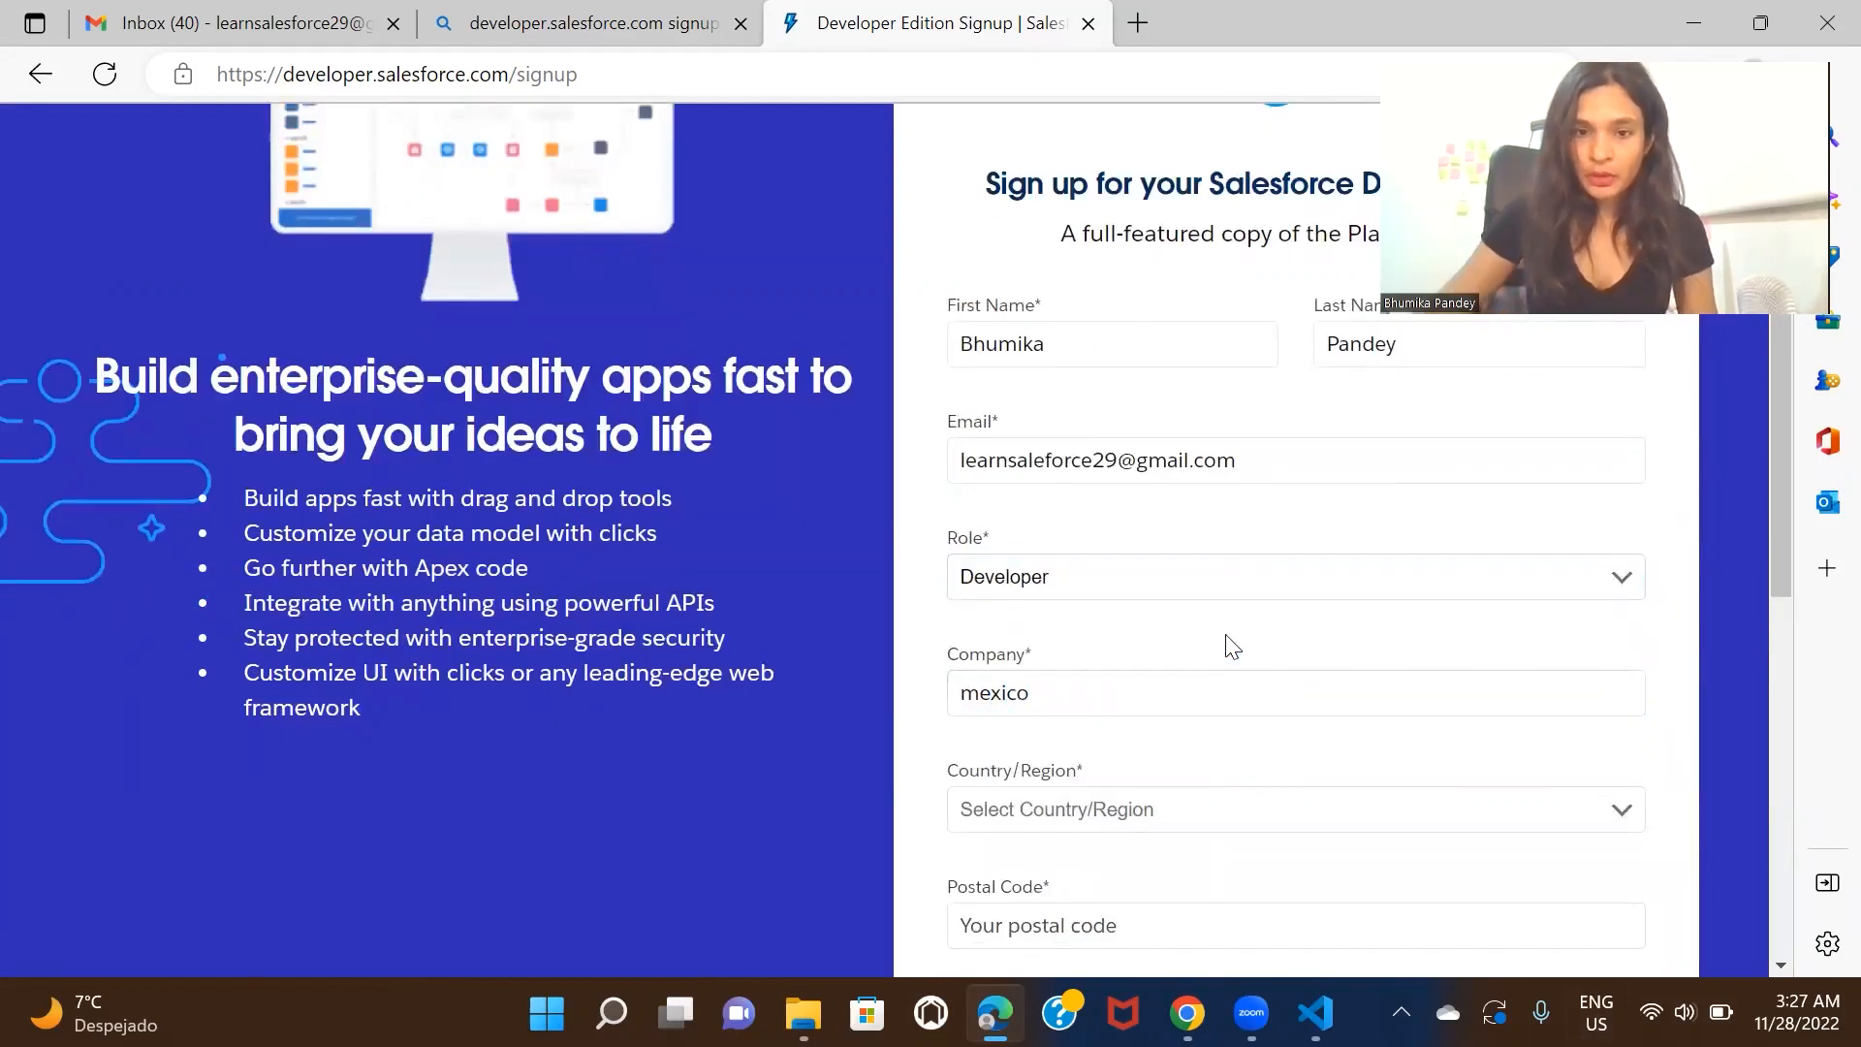
{"action": "type", "text": "Deloitte"}
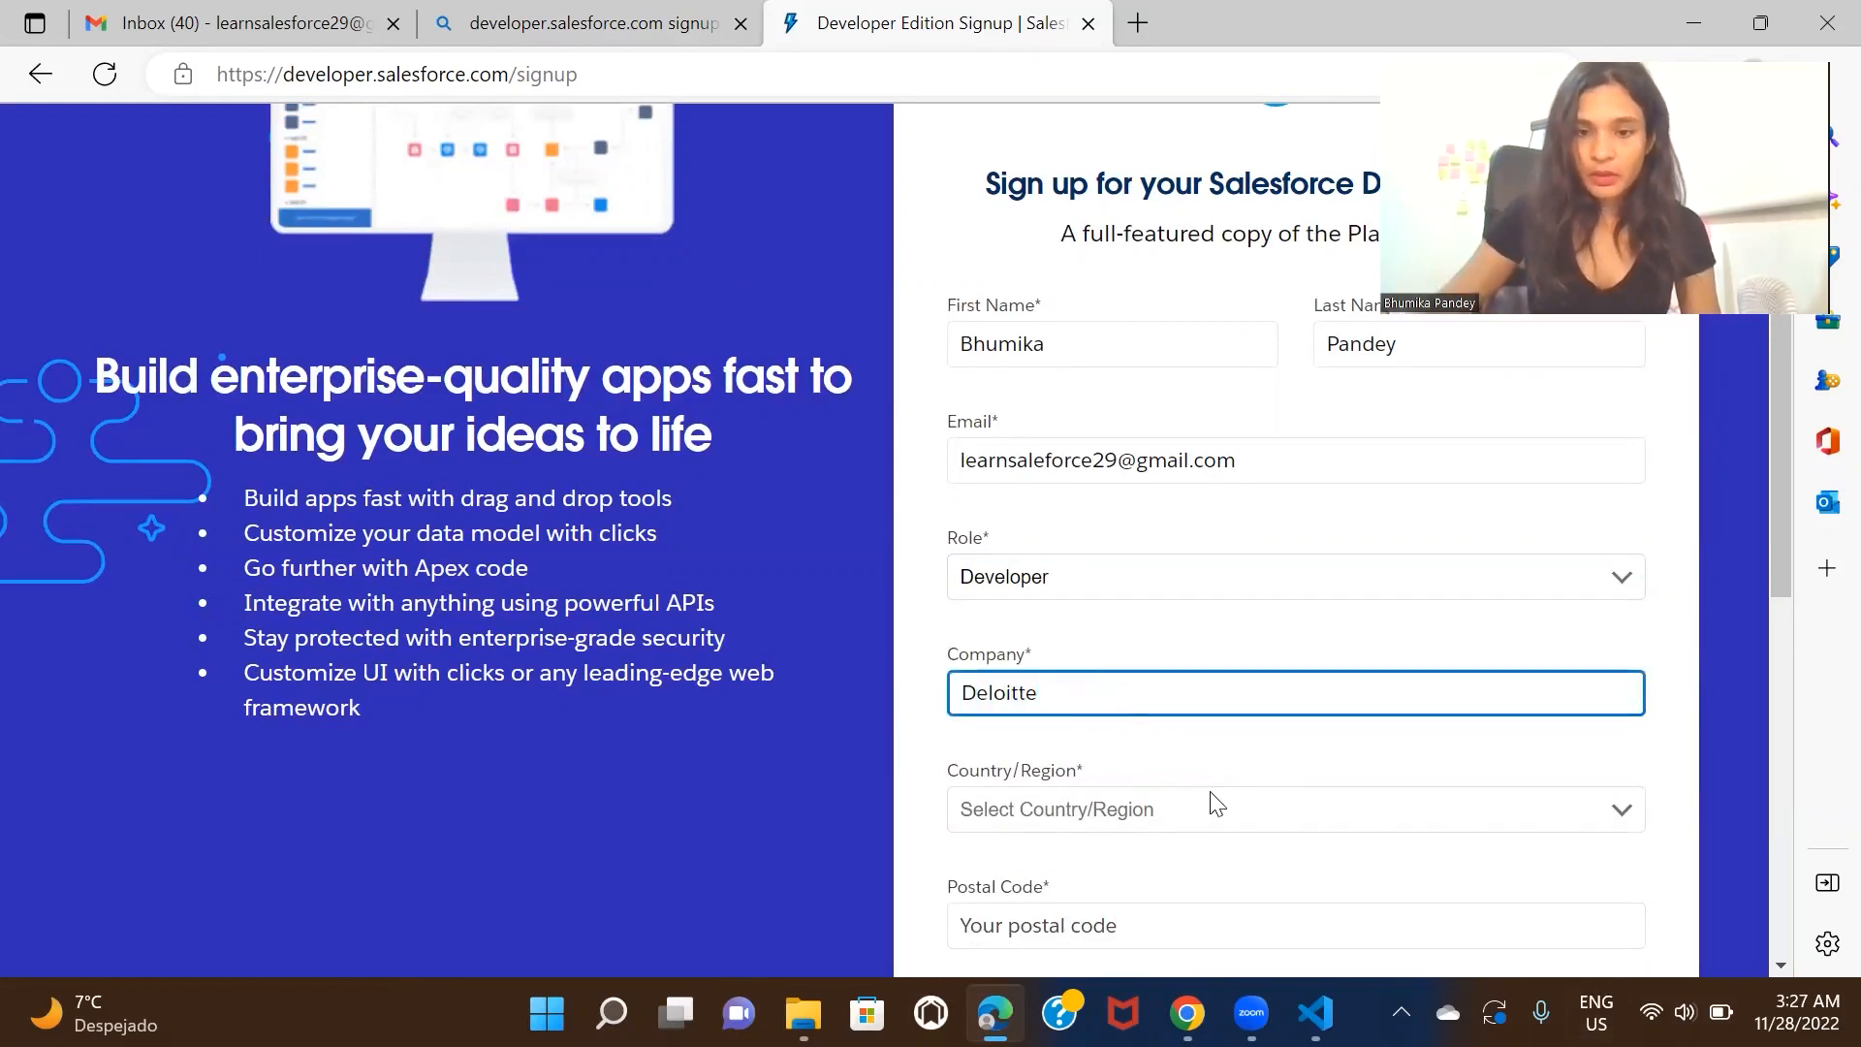
{"action": "left_click", "coordinate": [1294, 808]}
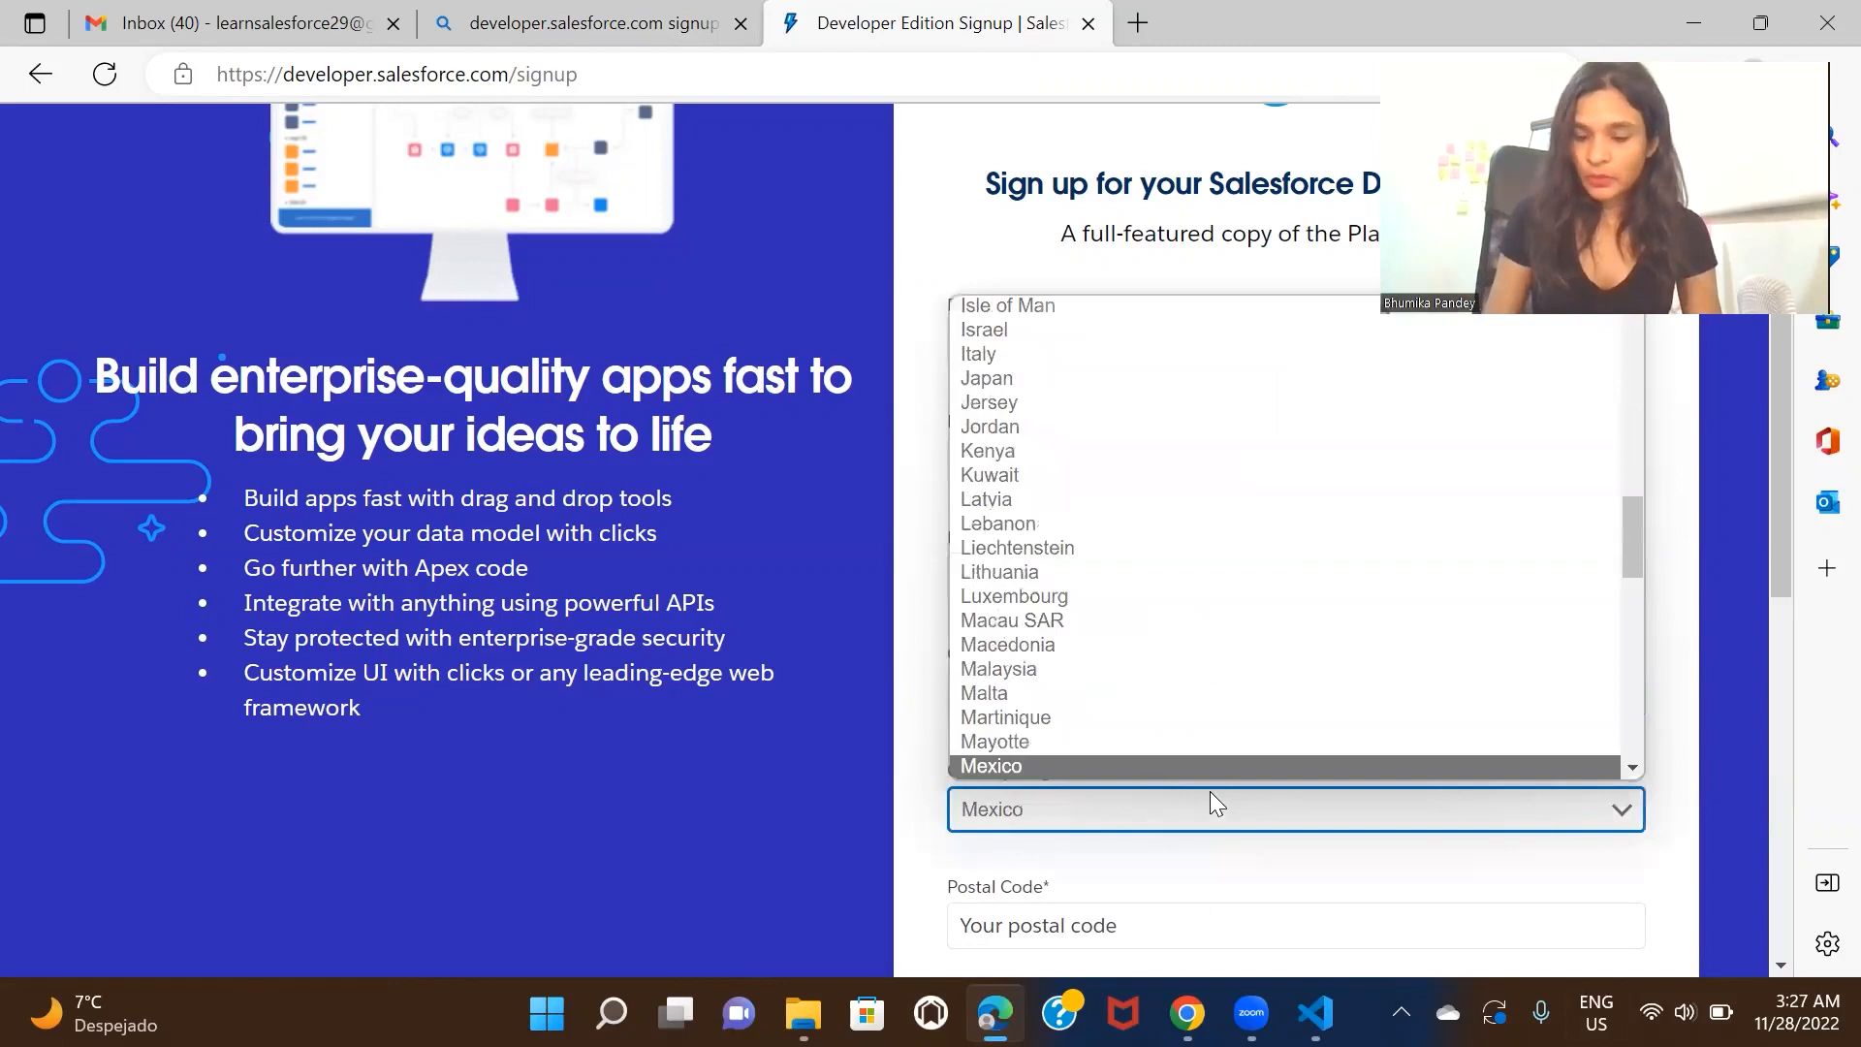
{"action": "left_click", "coordinate": [991, 766]}
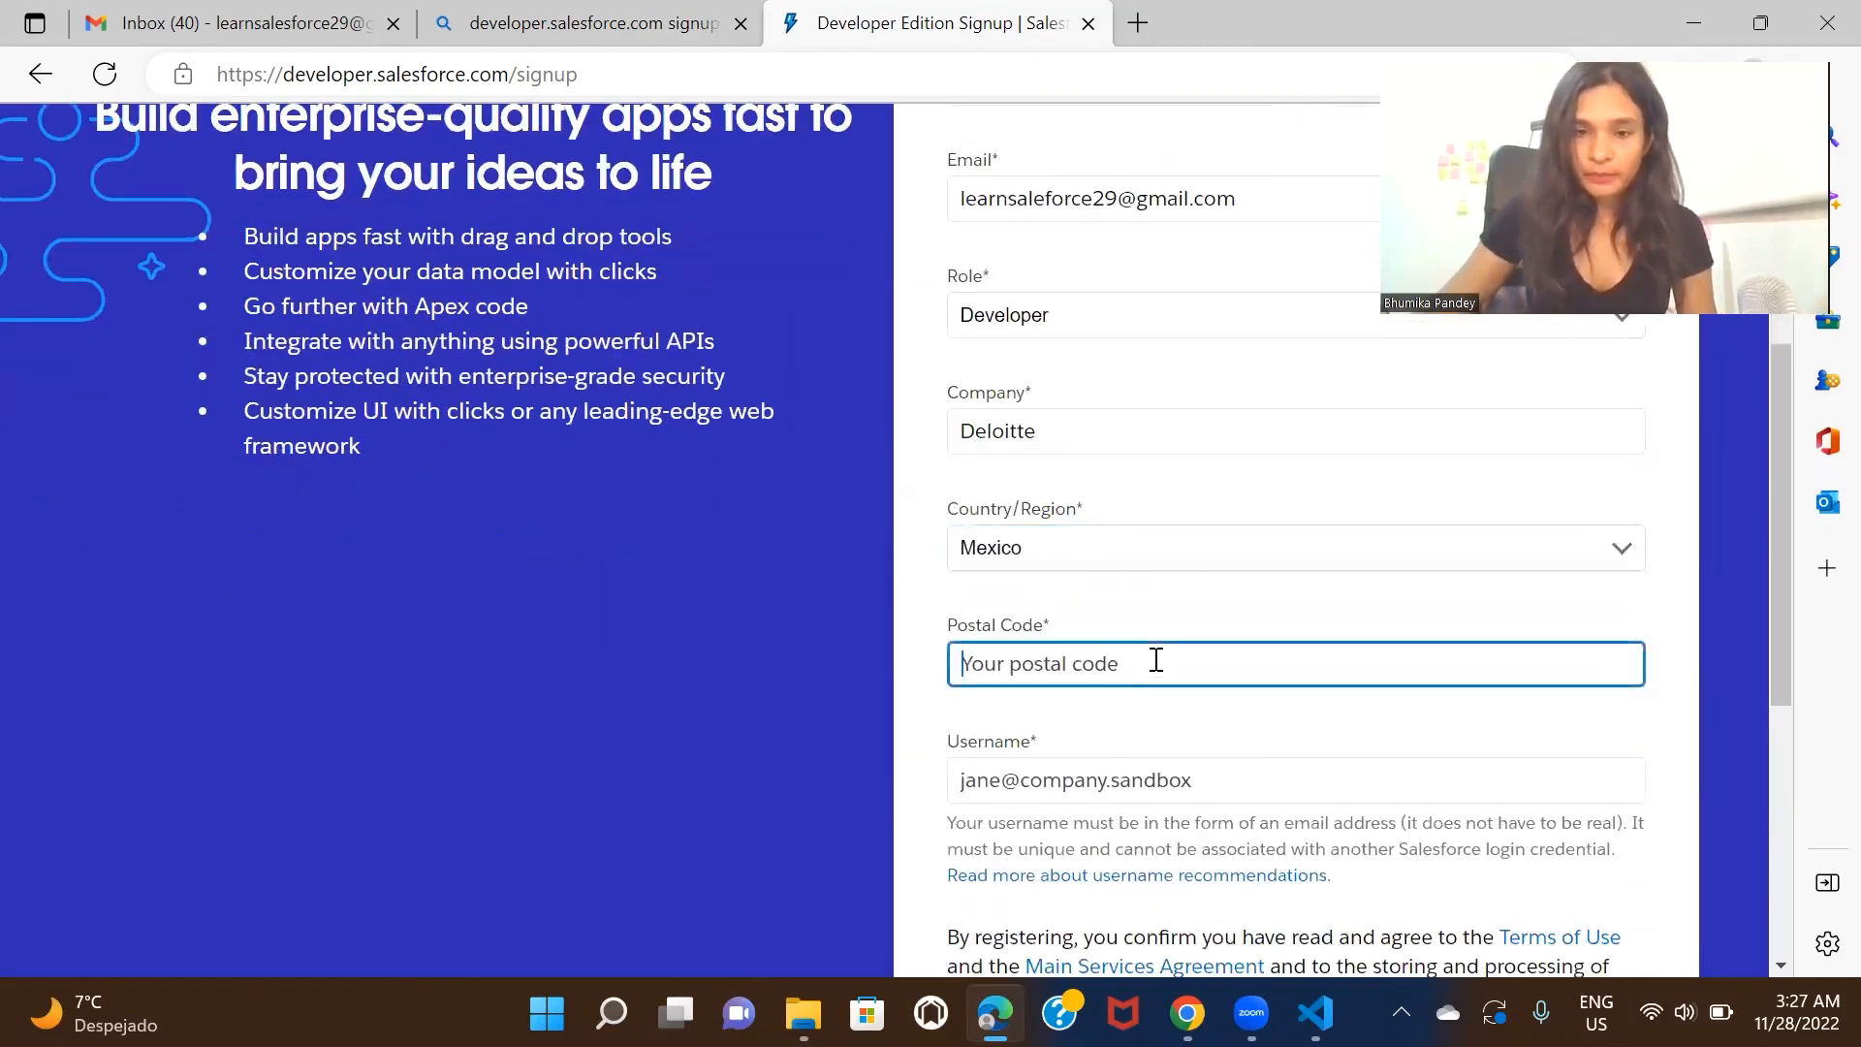
{"action": "type", "text": "400076"}
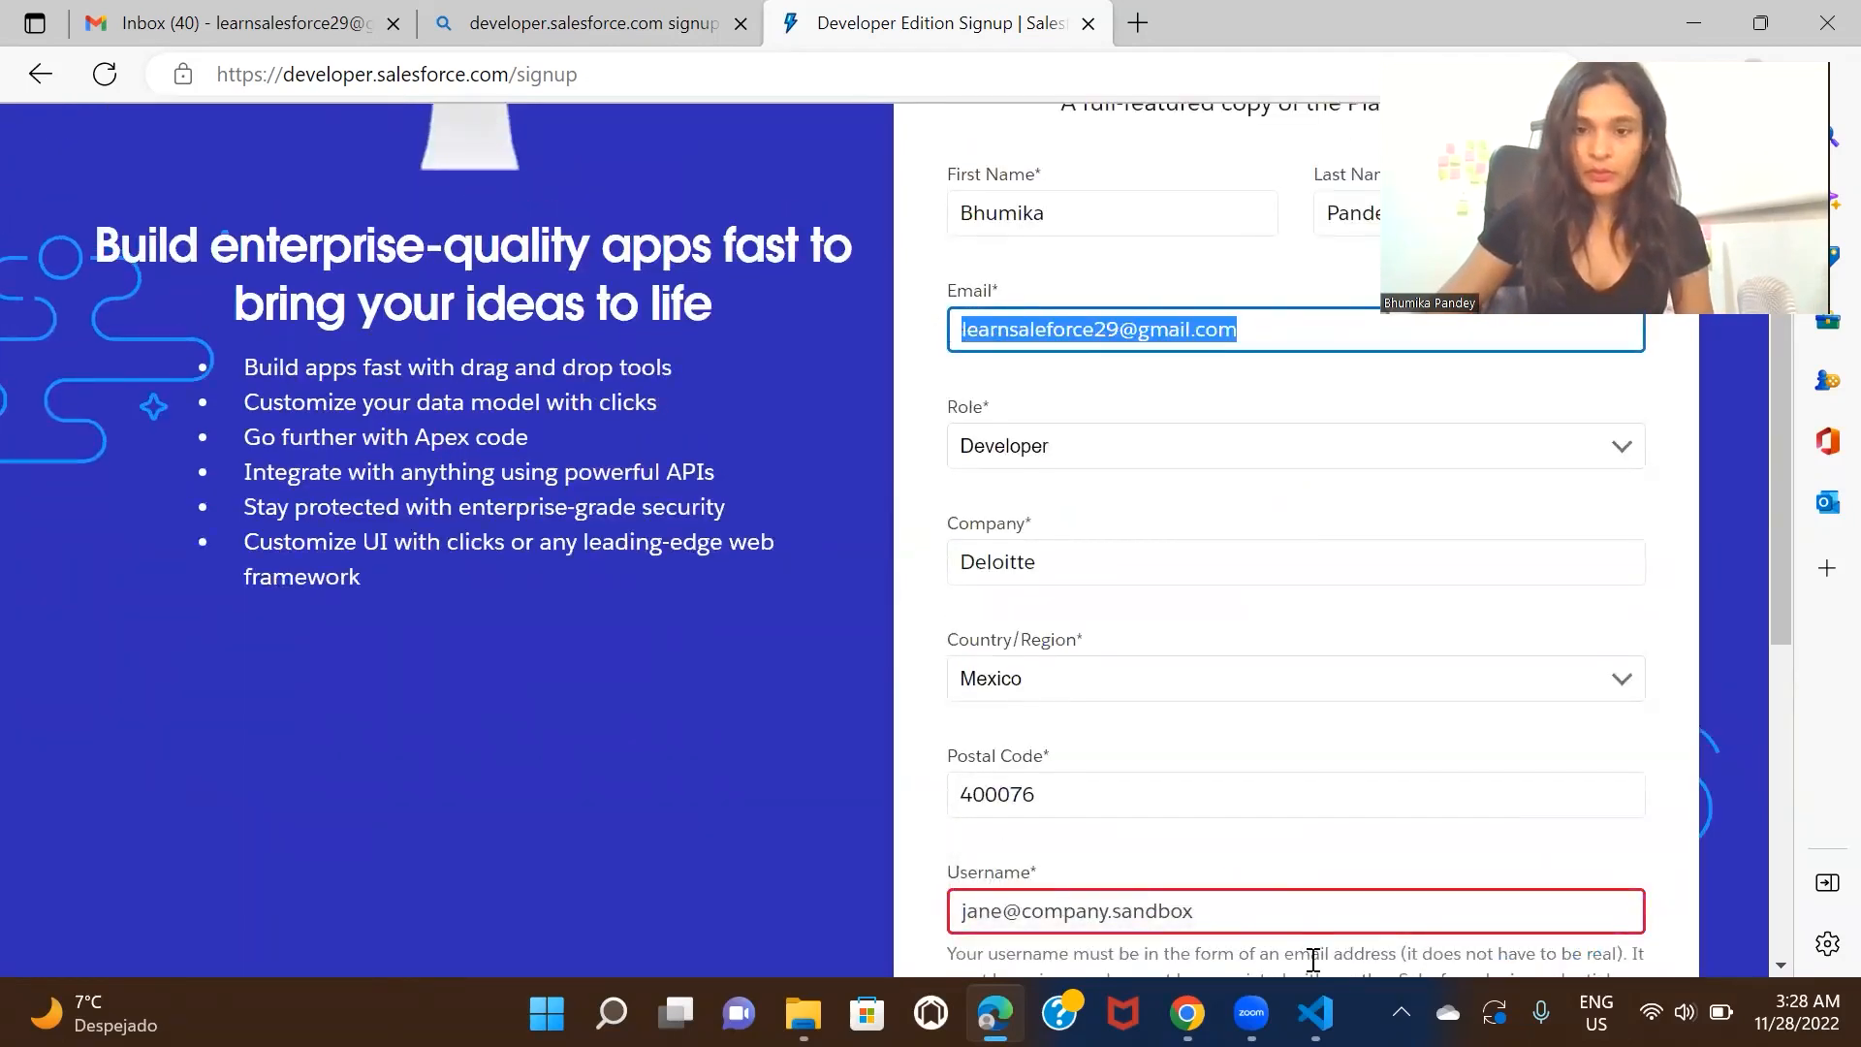
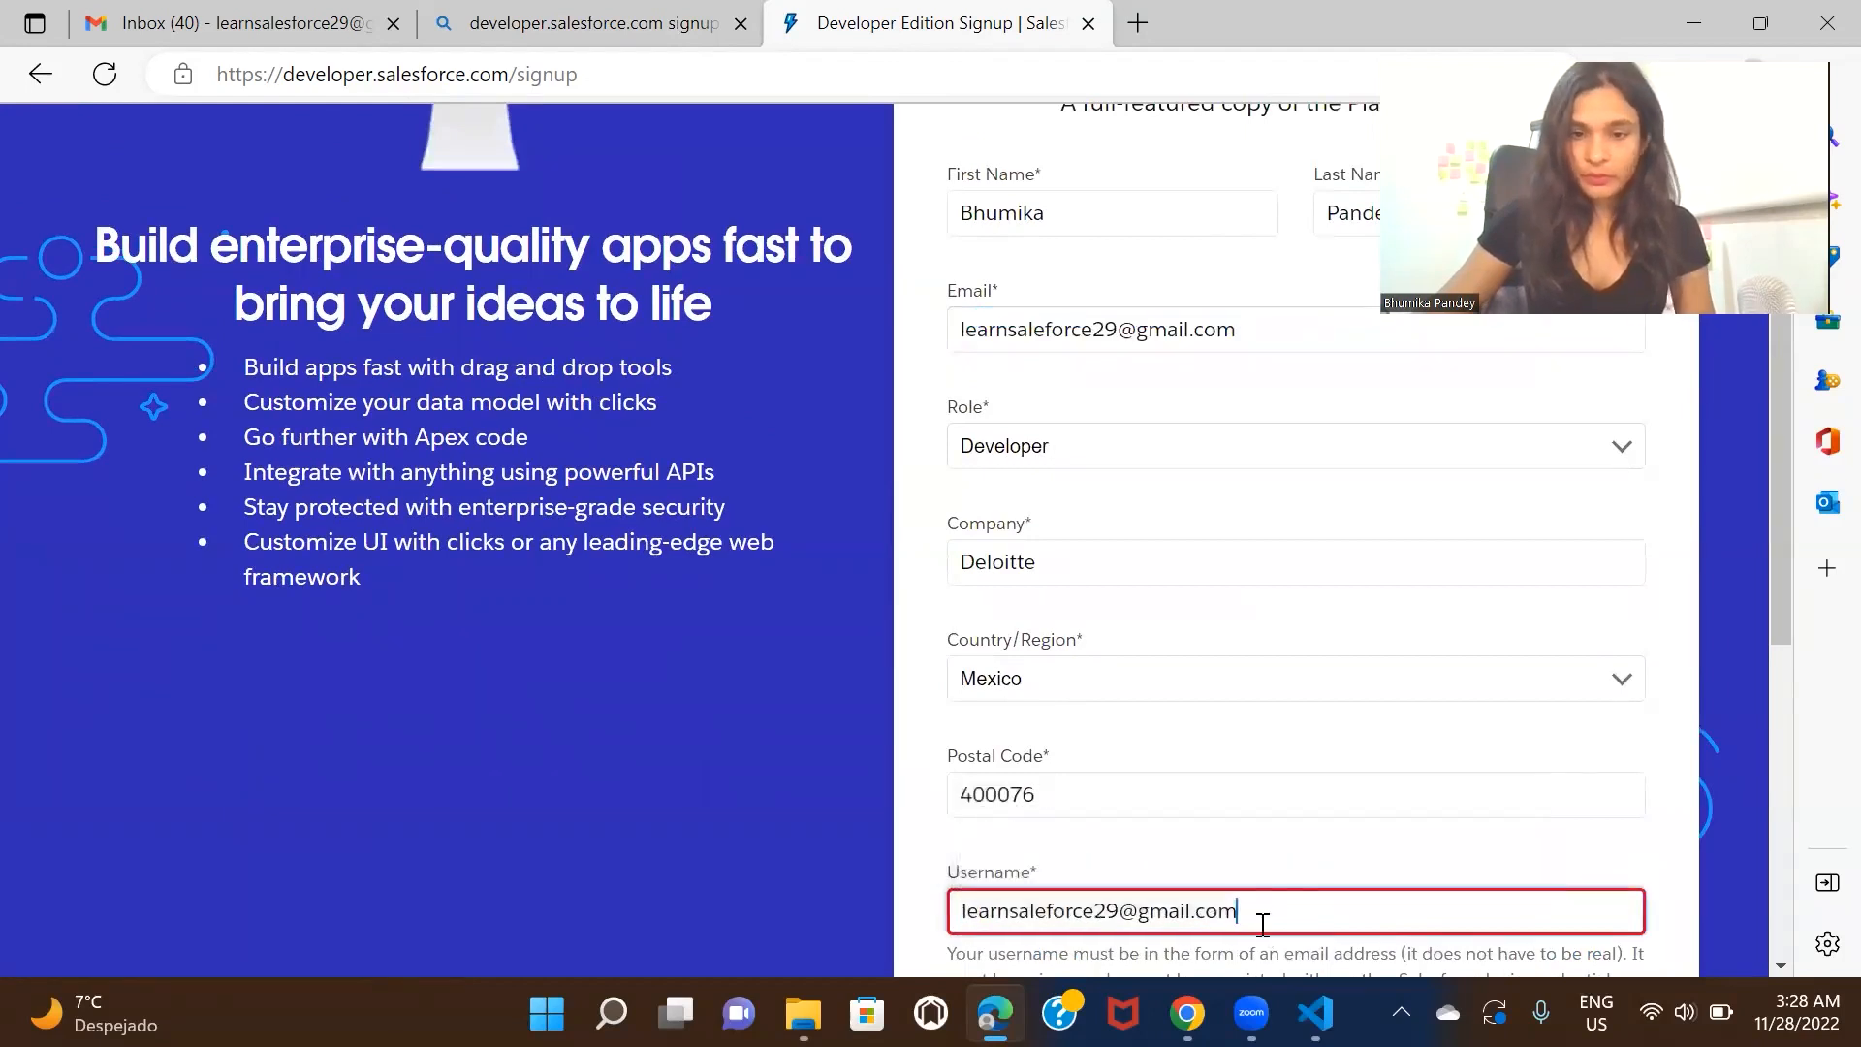
{"action": "scroll", "scroll_direction": "down", "scroll_amount": 3}
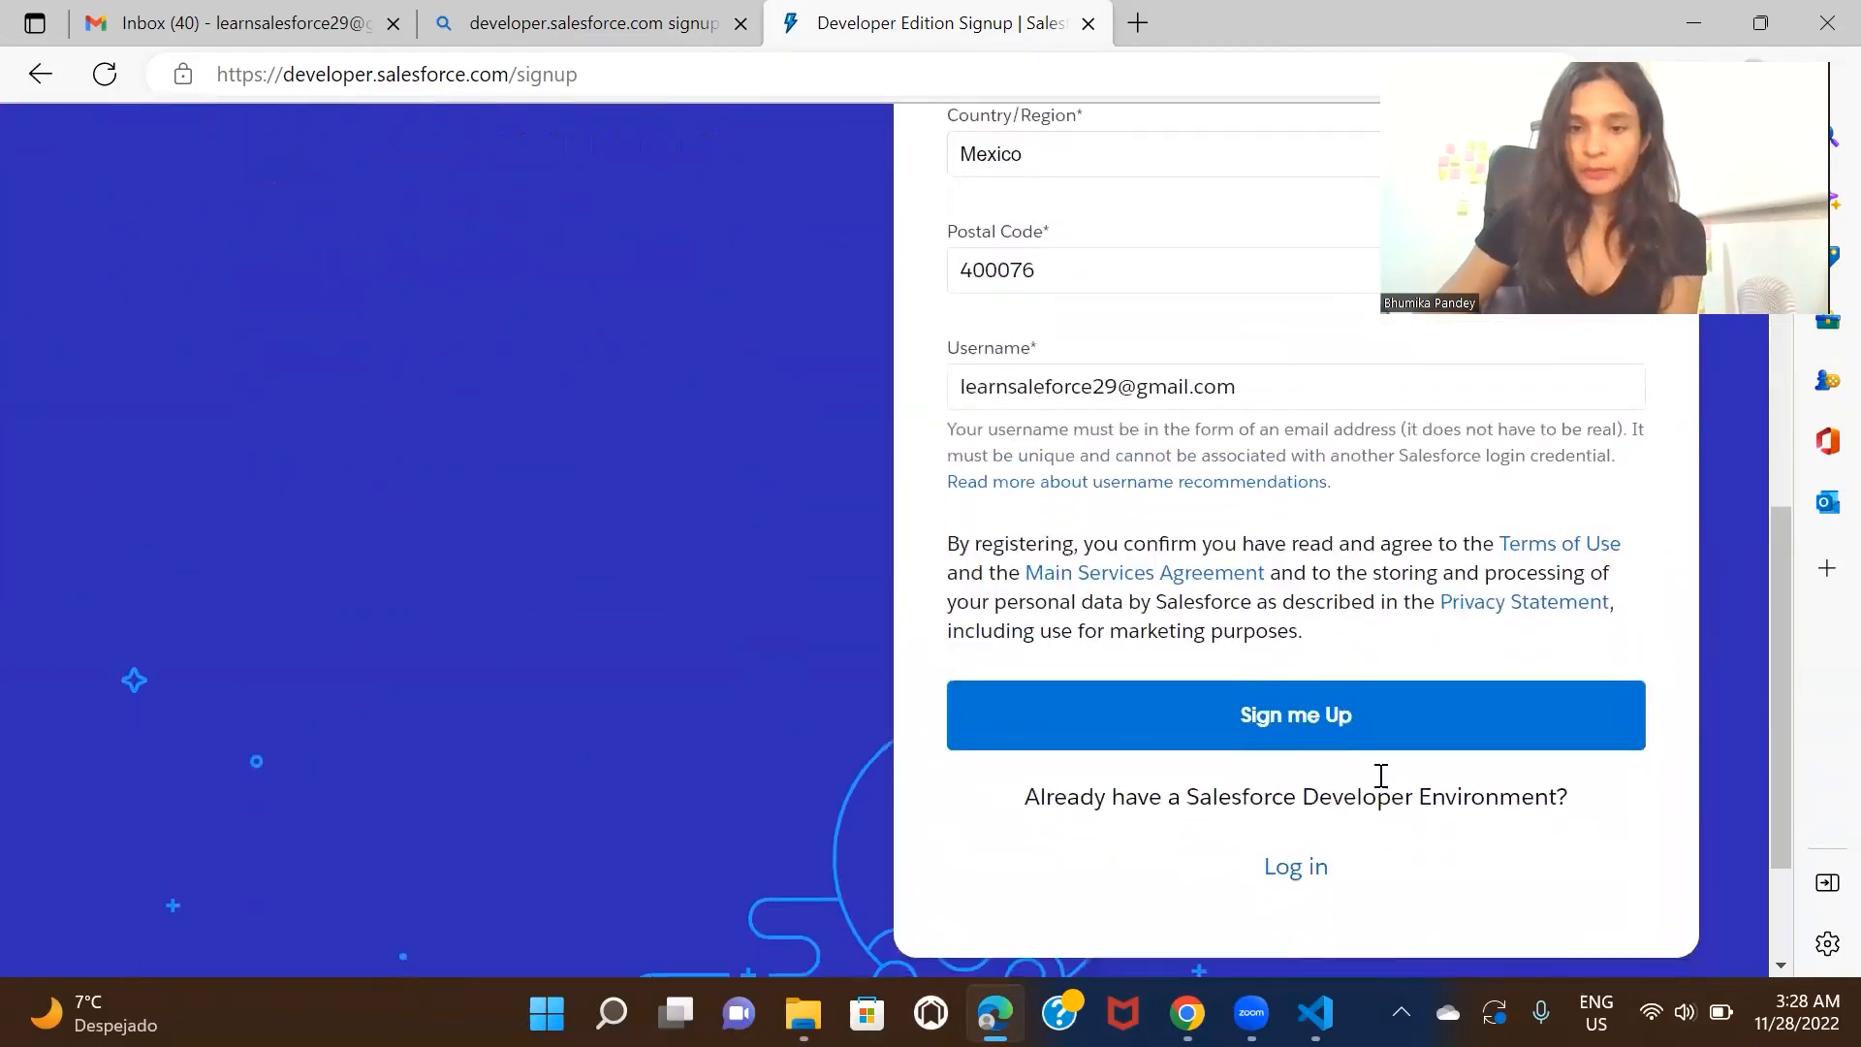
Submit the completed signup form and switch to the Gmail inbox tab.
{"action": "left_click", "coordinate": [1296, 716]}
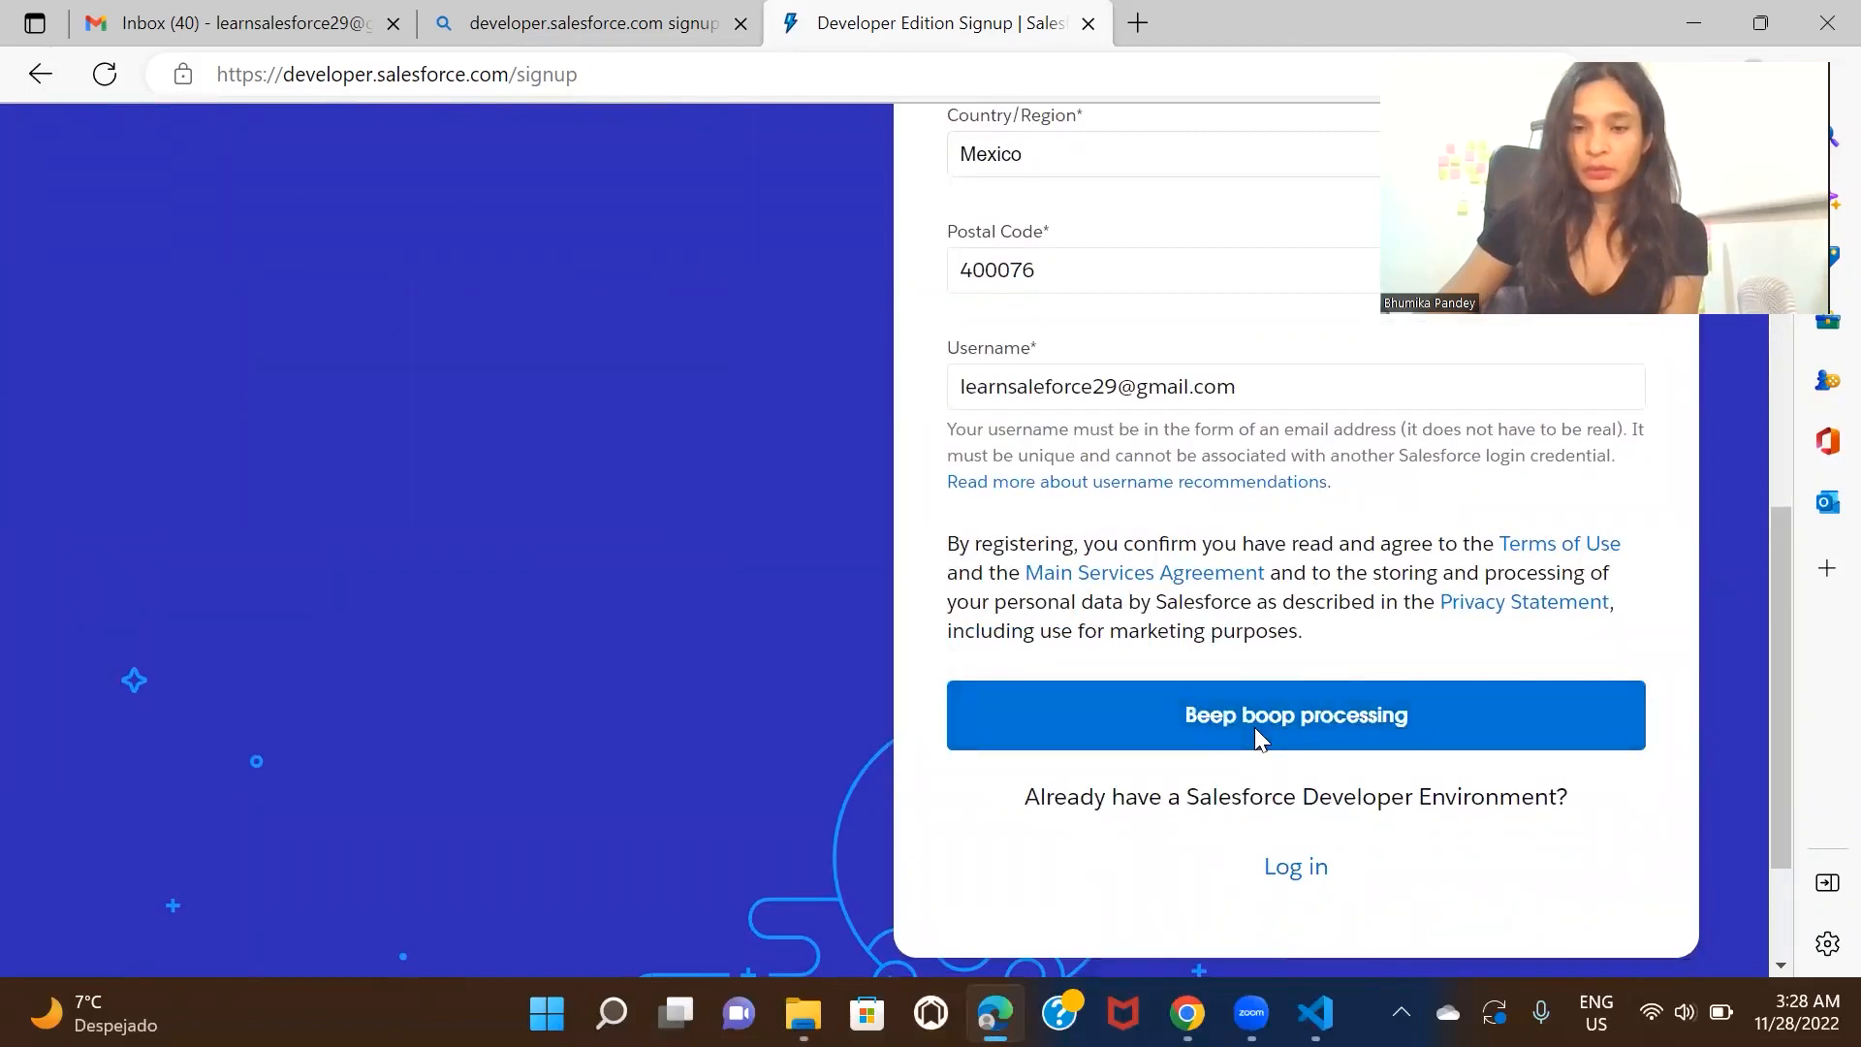
{"action": "left_click", "coordinate": [1295, 715]}
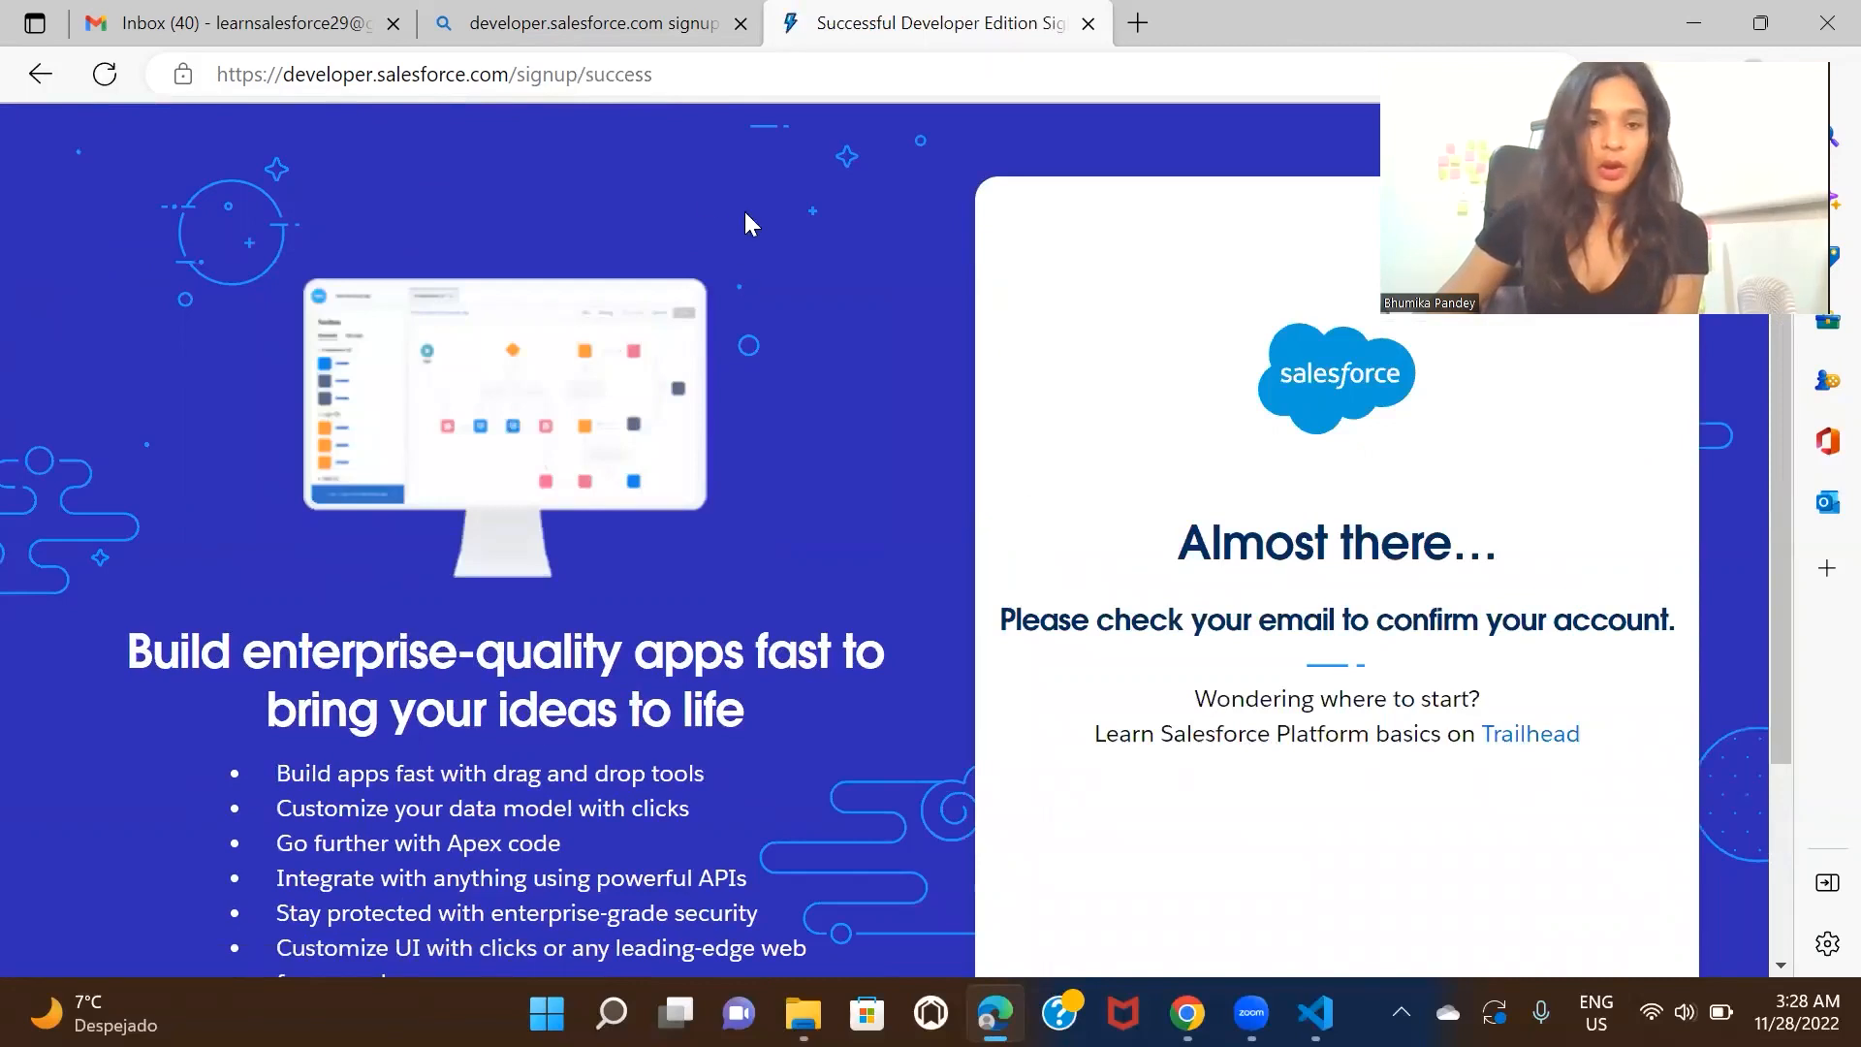
{"action": "left_click", "coordinate": [225, 23]}
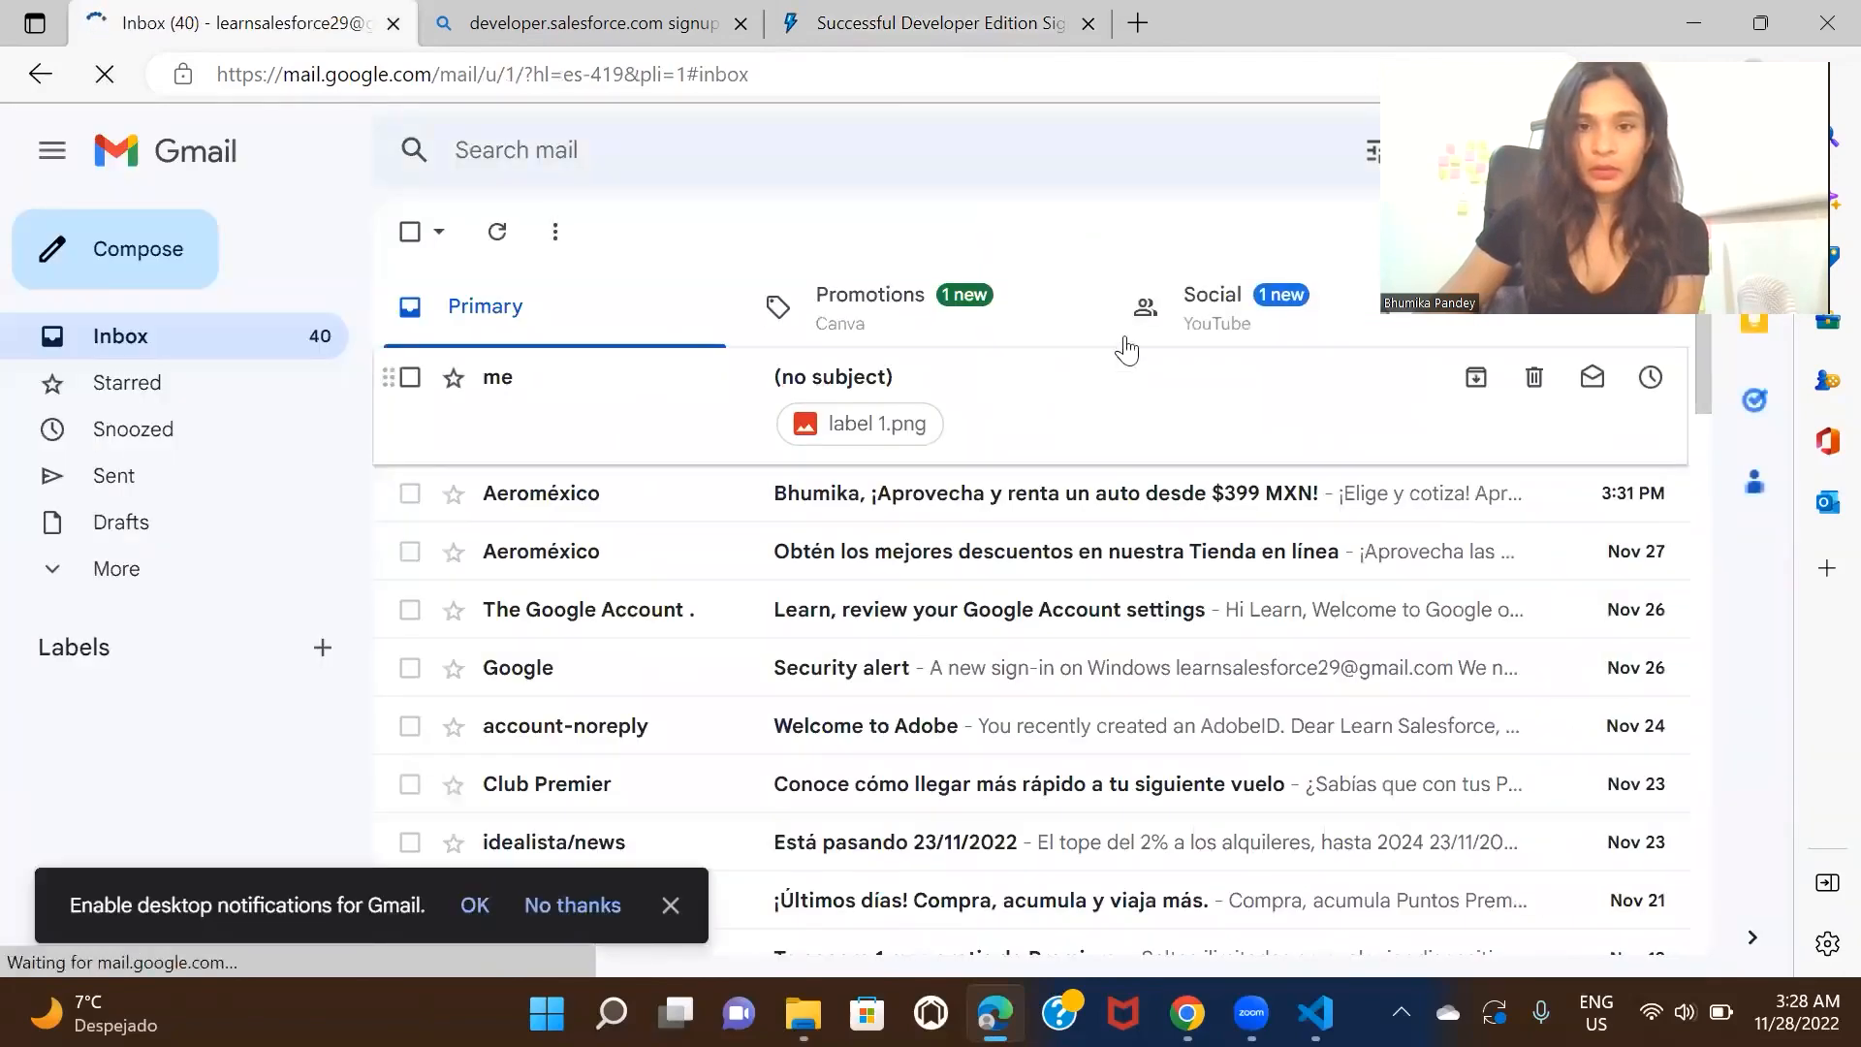
Find the Salesforce welcome email across Gmail categories and verify the account via Verificar cuenta.
{"action": "left_click", "coordinate": [1210, 306]}
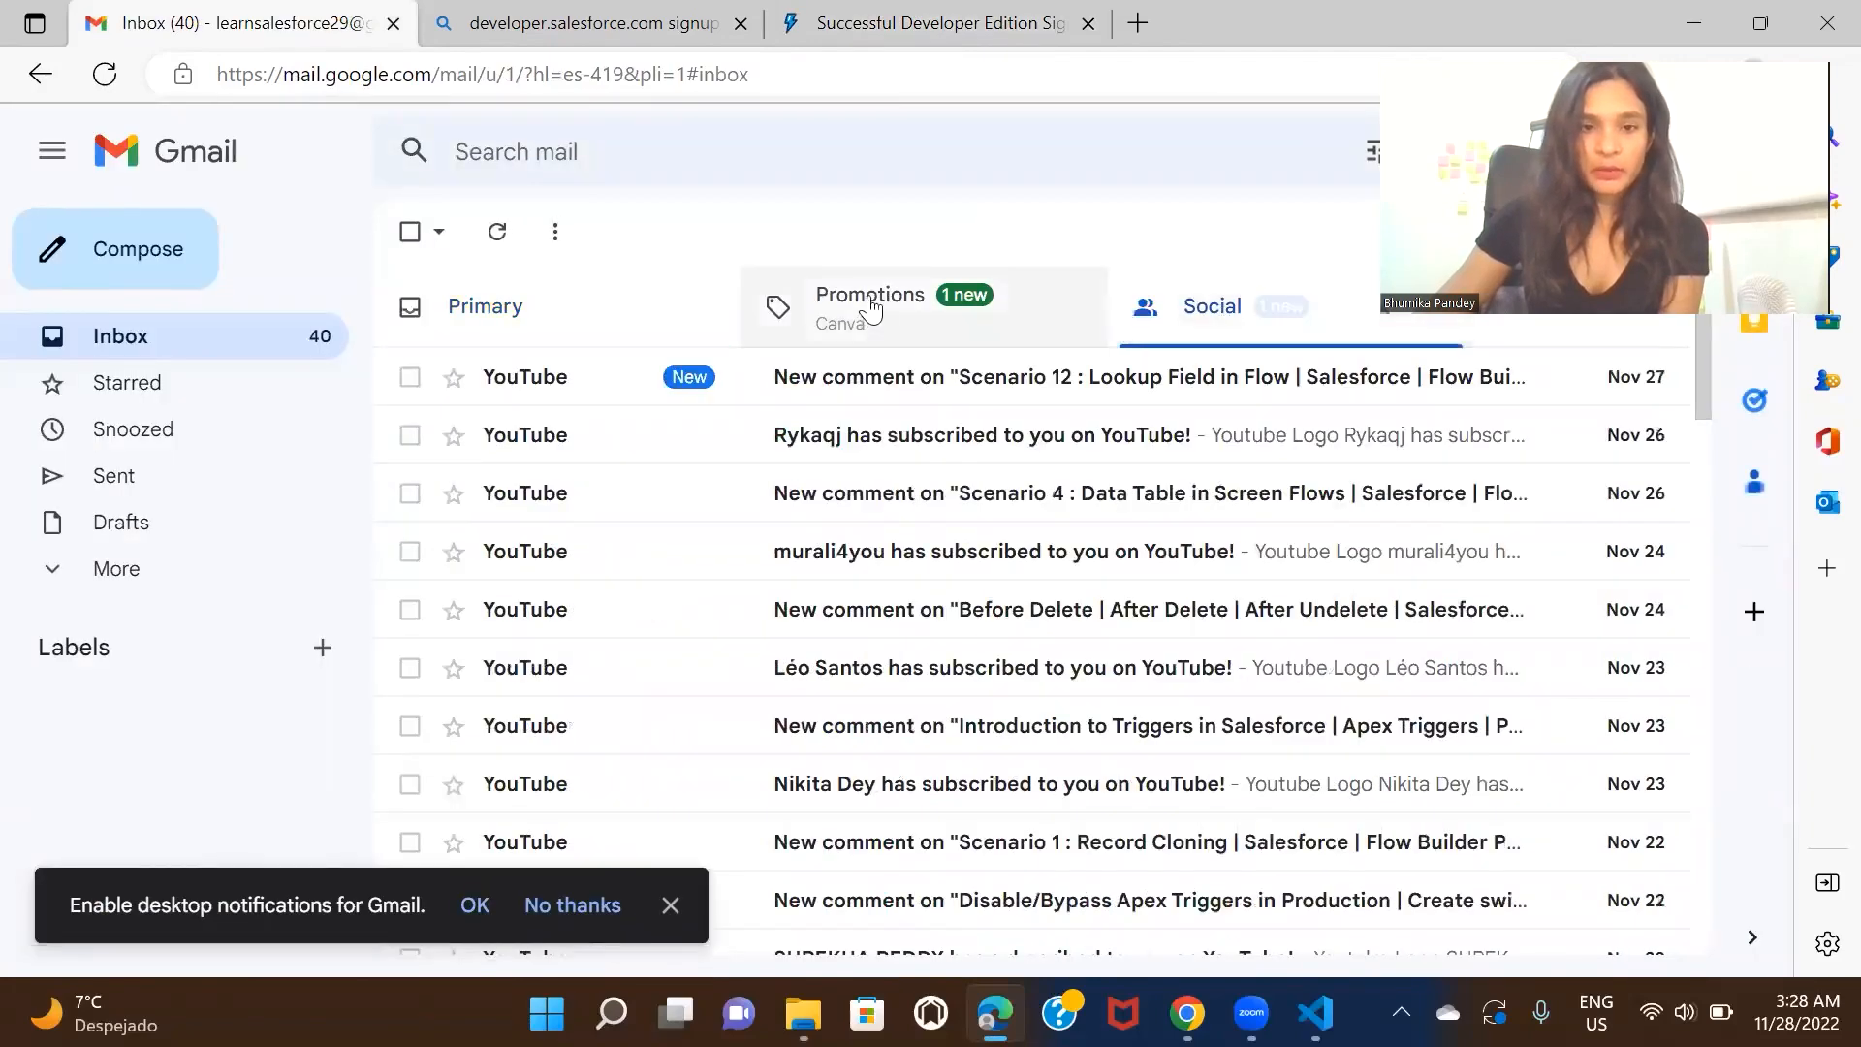
{"action": "left_click", "coordinate": [485, 306]}
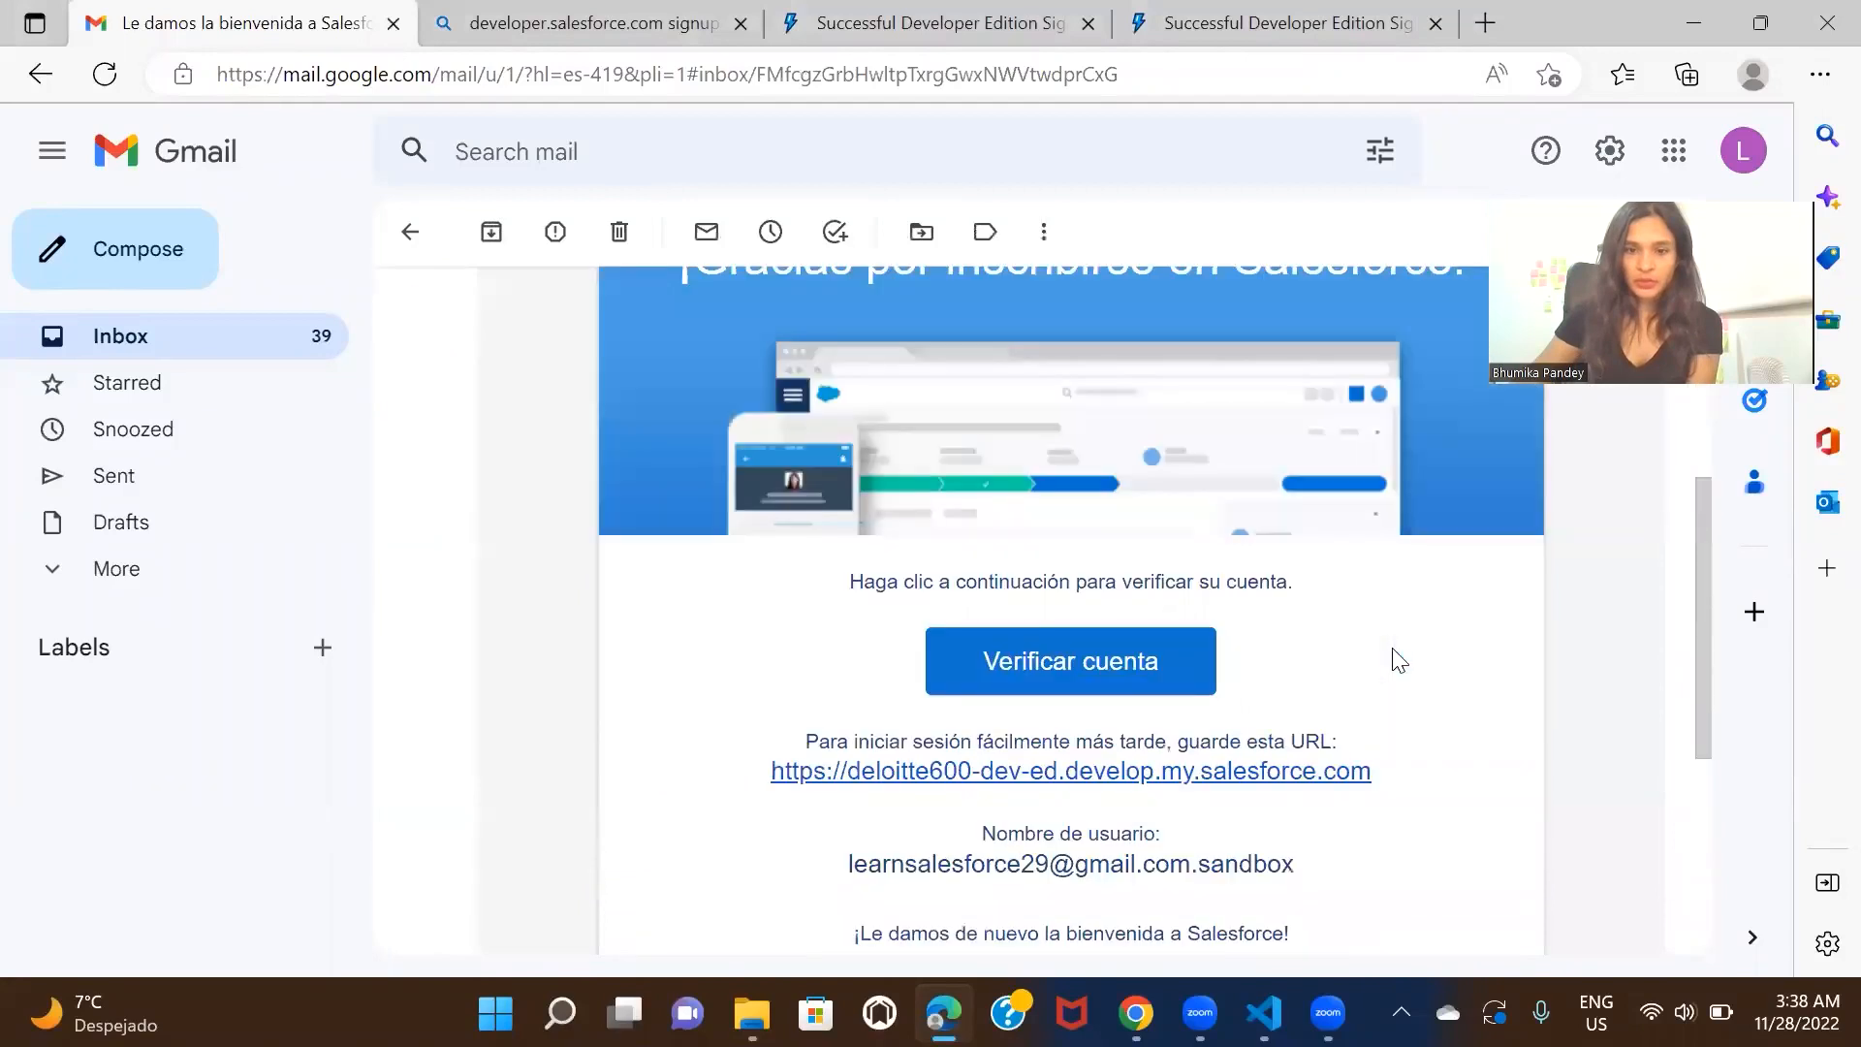
{"action": "mouse_move", "coordinate": [1066, 663]}
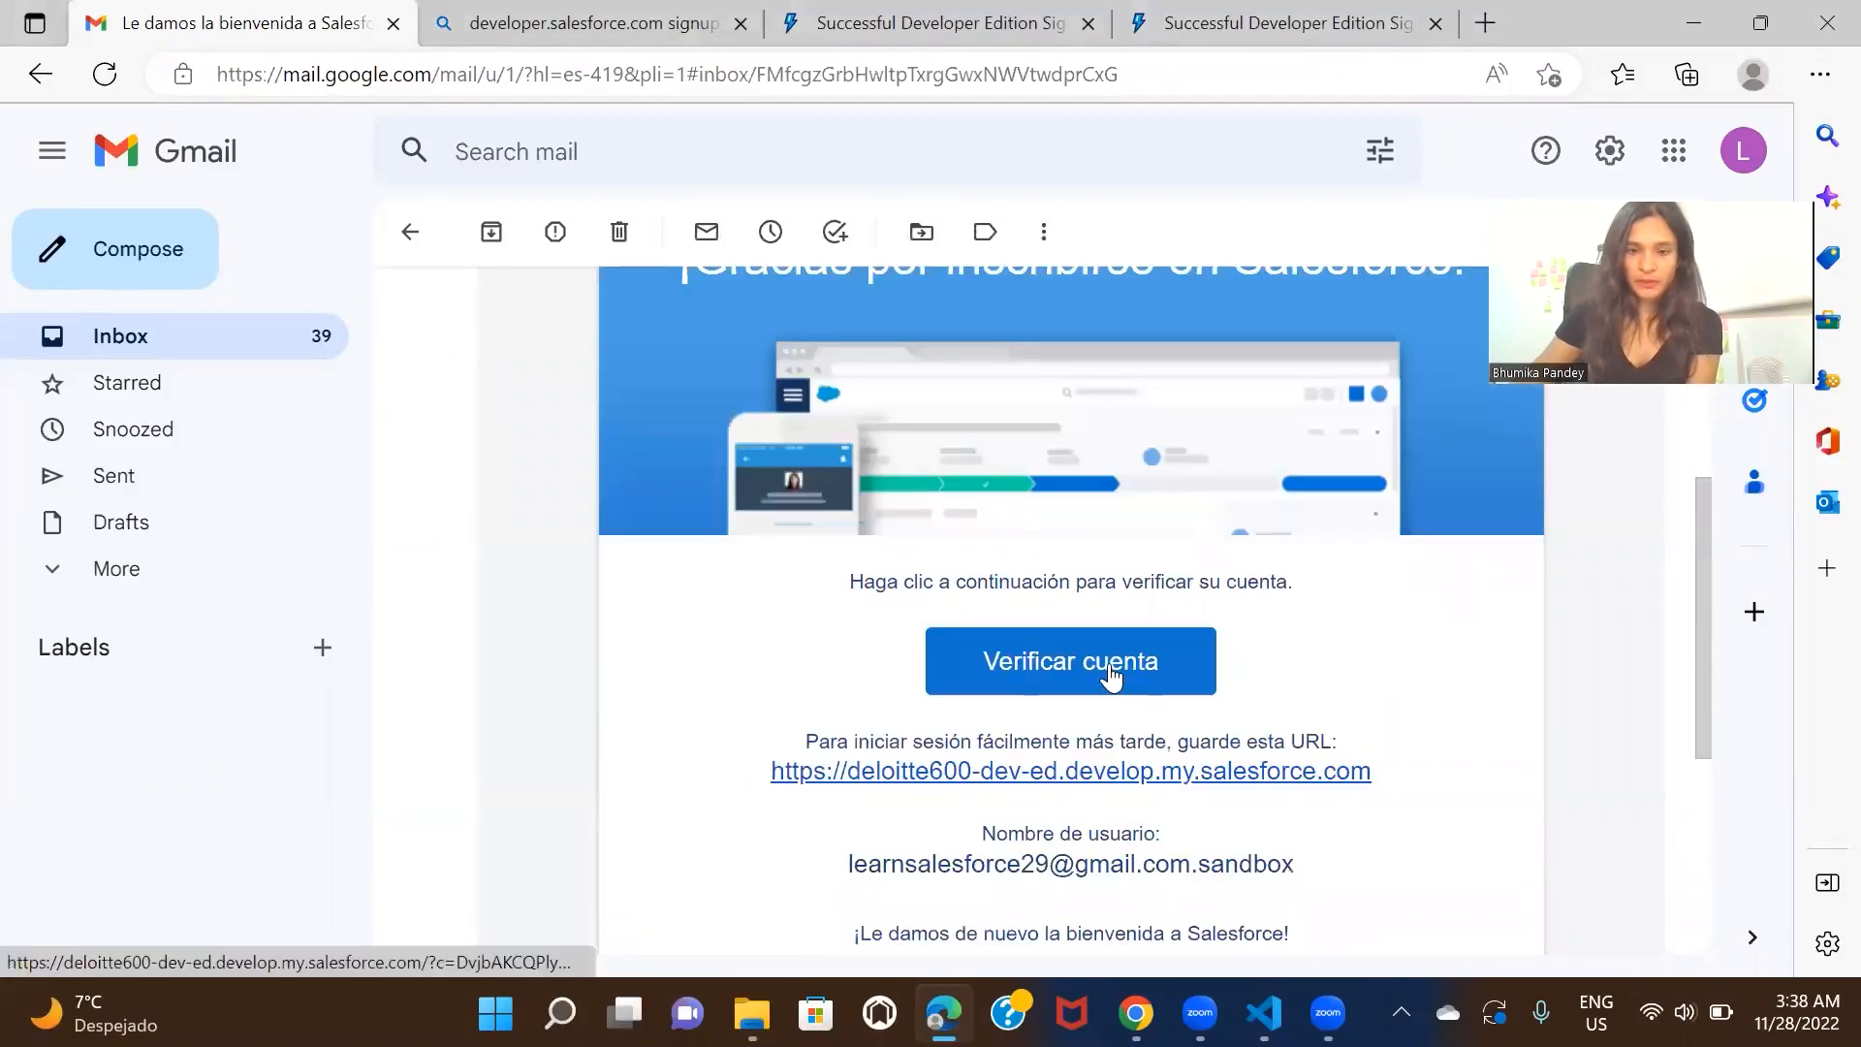
{"action": "left_click", "coordinate": [1070, 661]}
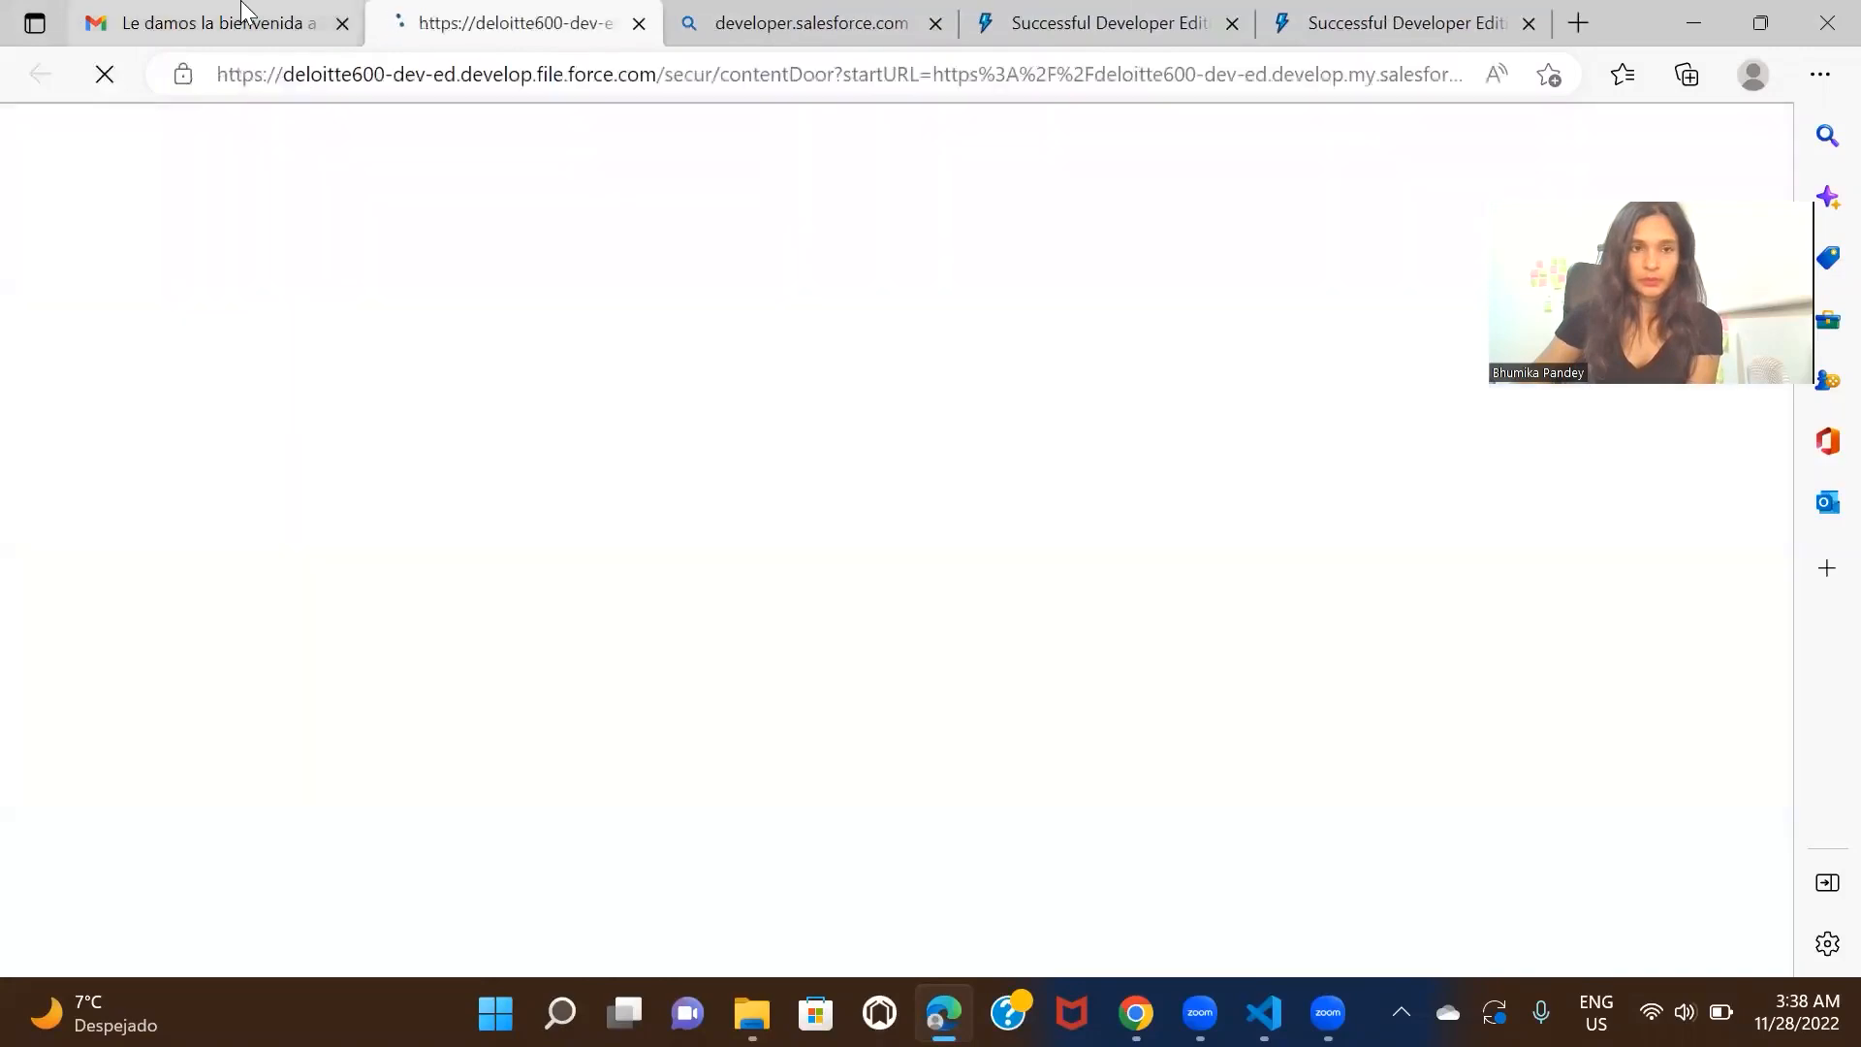
Return to the Gmail welcome email tab while the change-password page loads.
{"action": "left_click", "coordinate": [213, 23]}
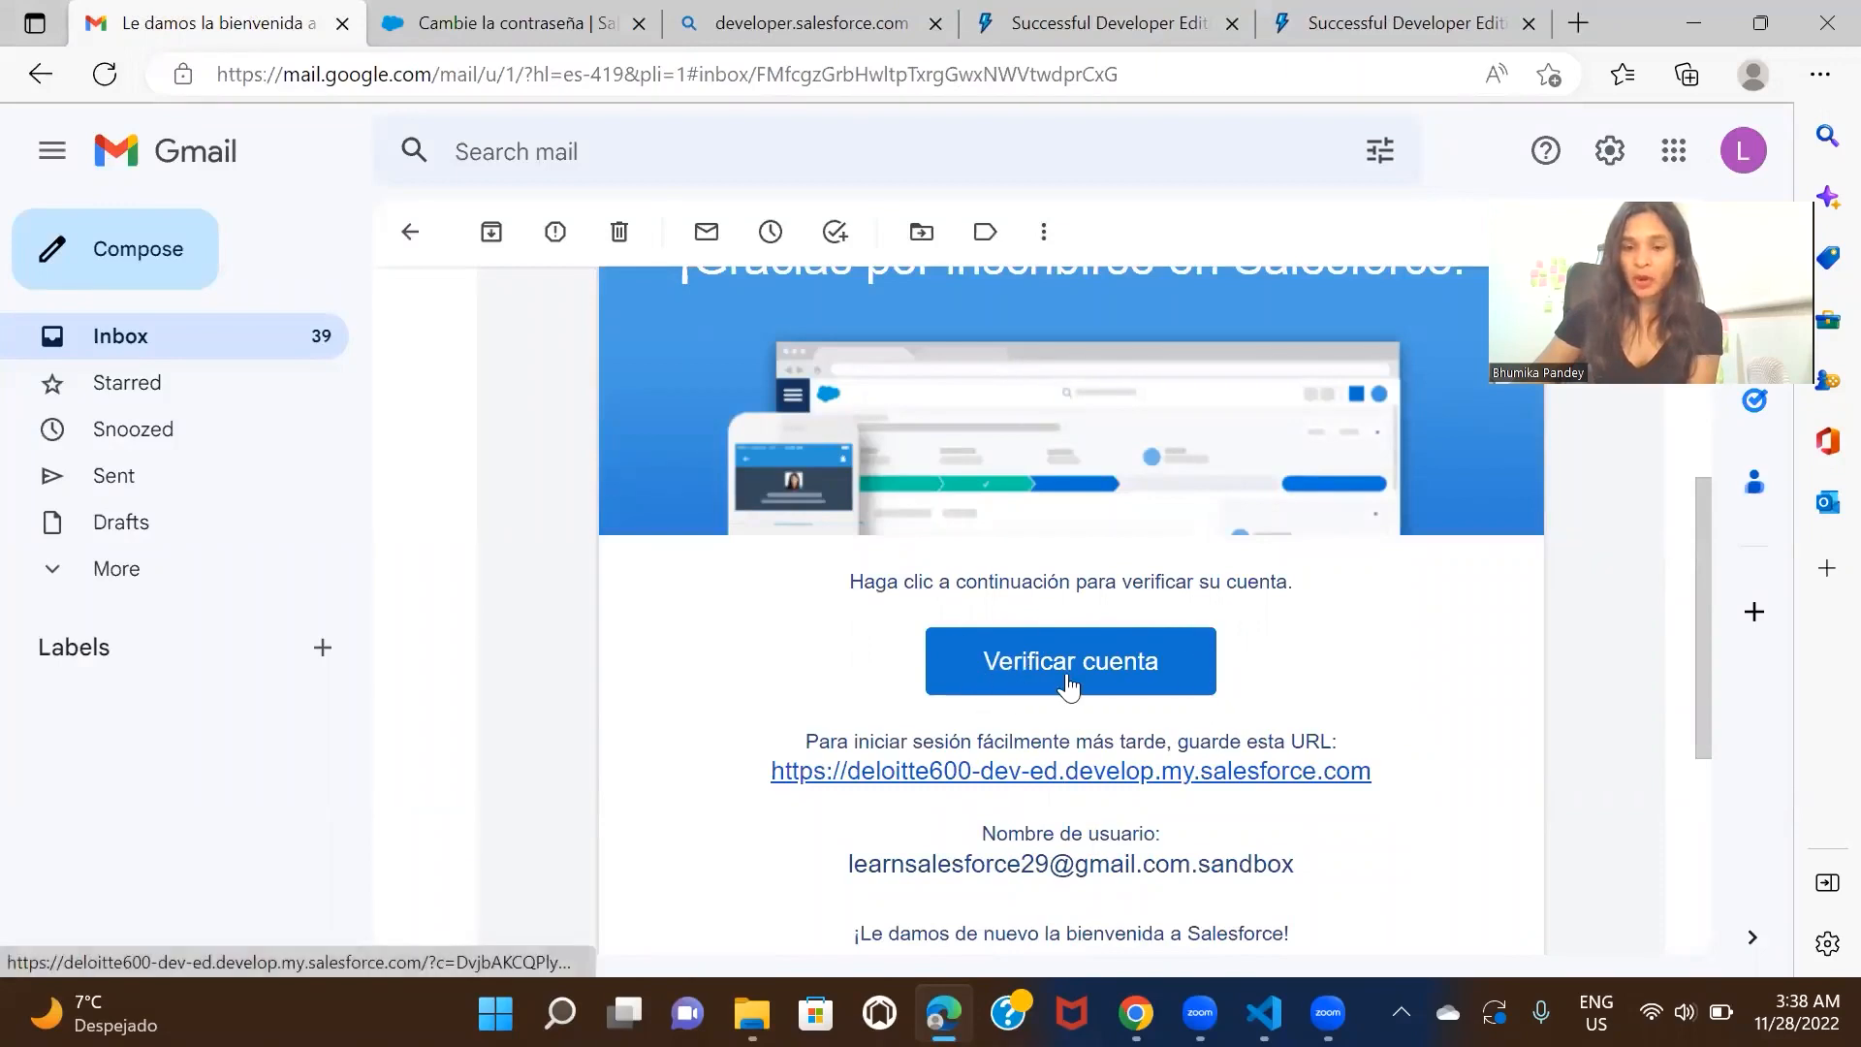
{"action": "mouse_move", "coordinate": [721, 351]}
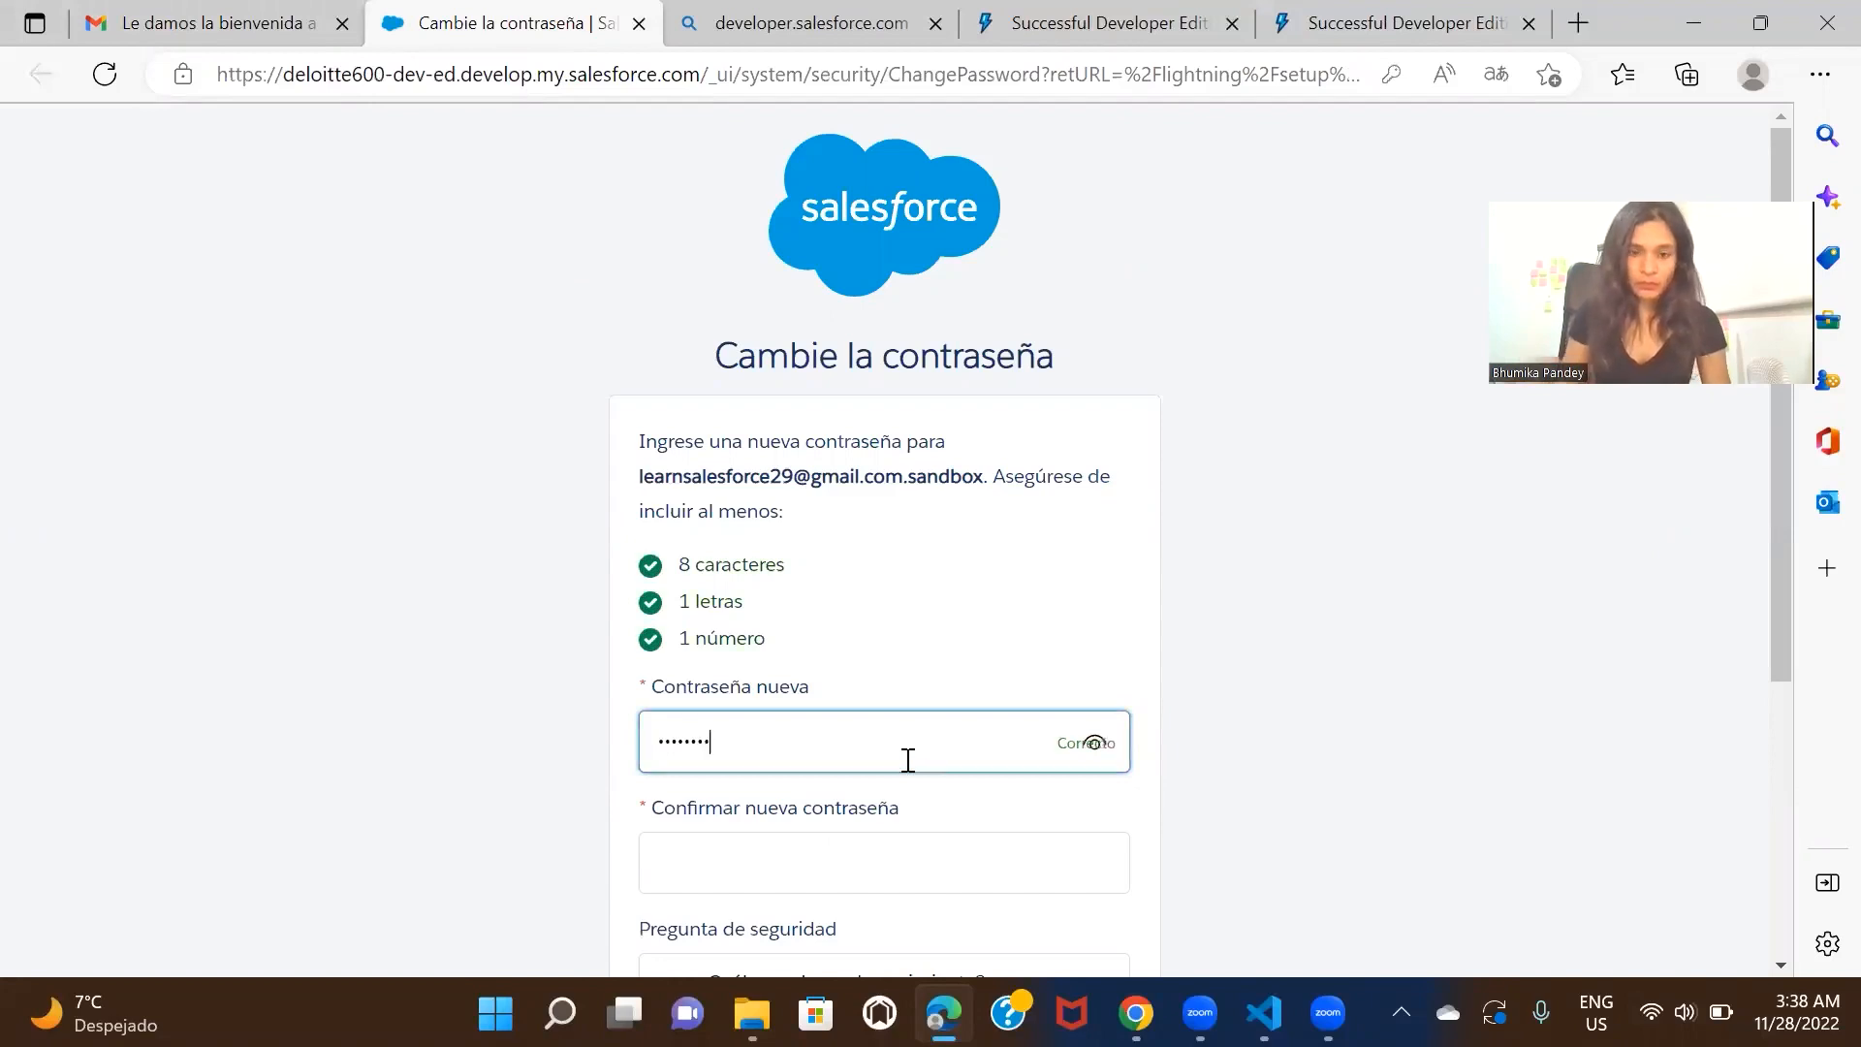
{"action": "left_click", "coordinate": [885, 731]}
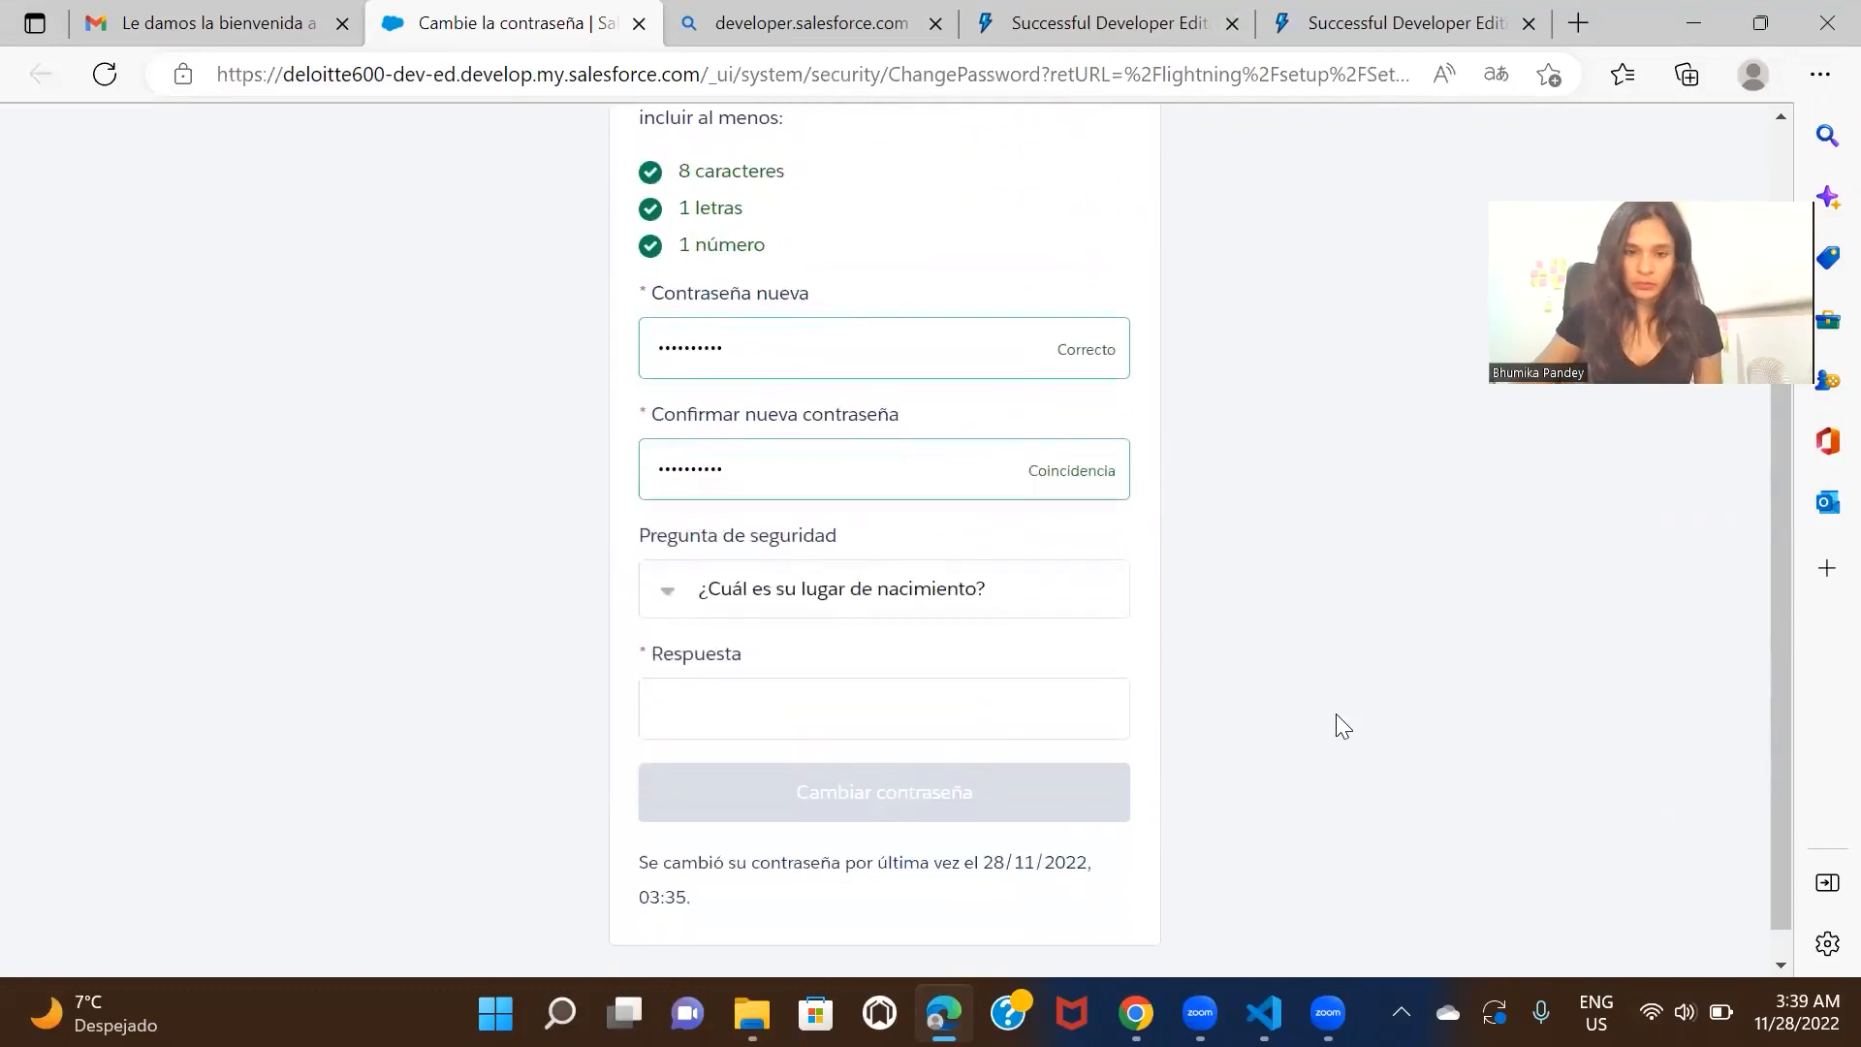
{"action": "right_click", "coordinate": [1336, 725]}
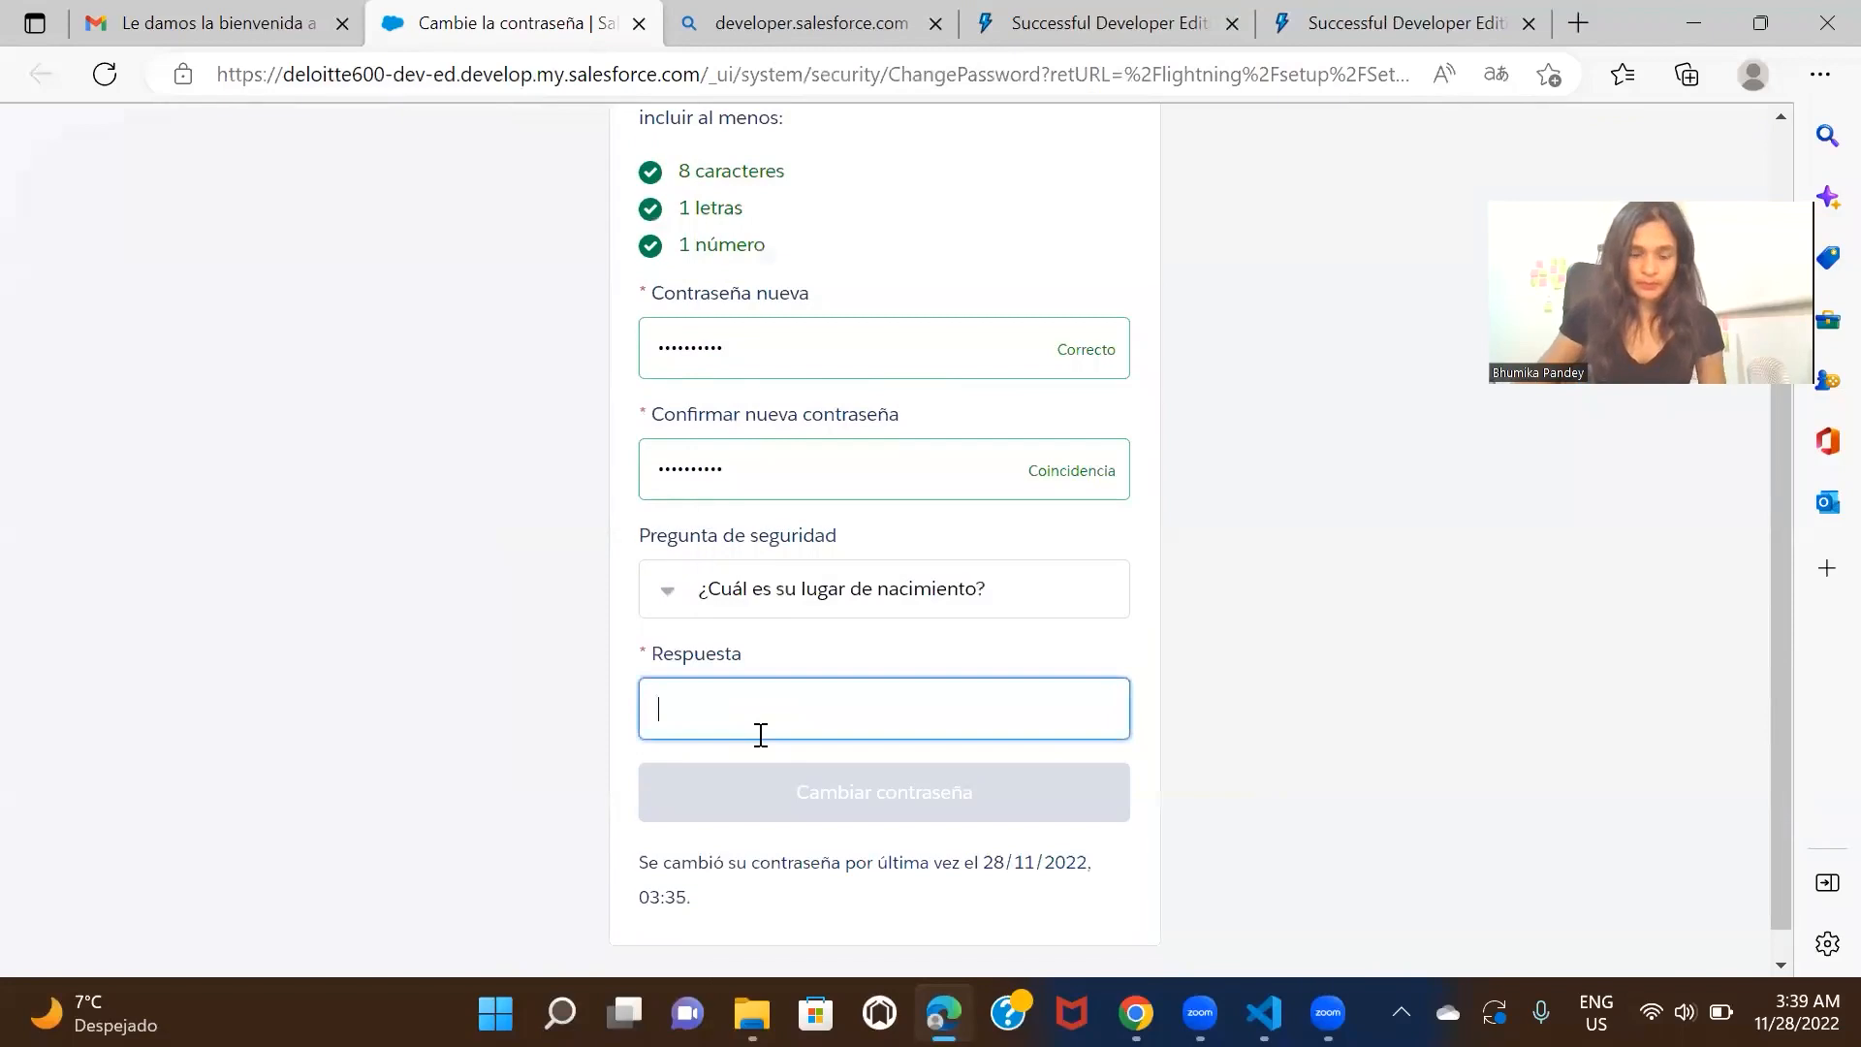
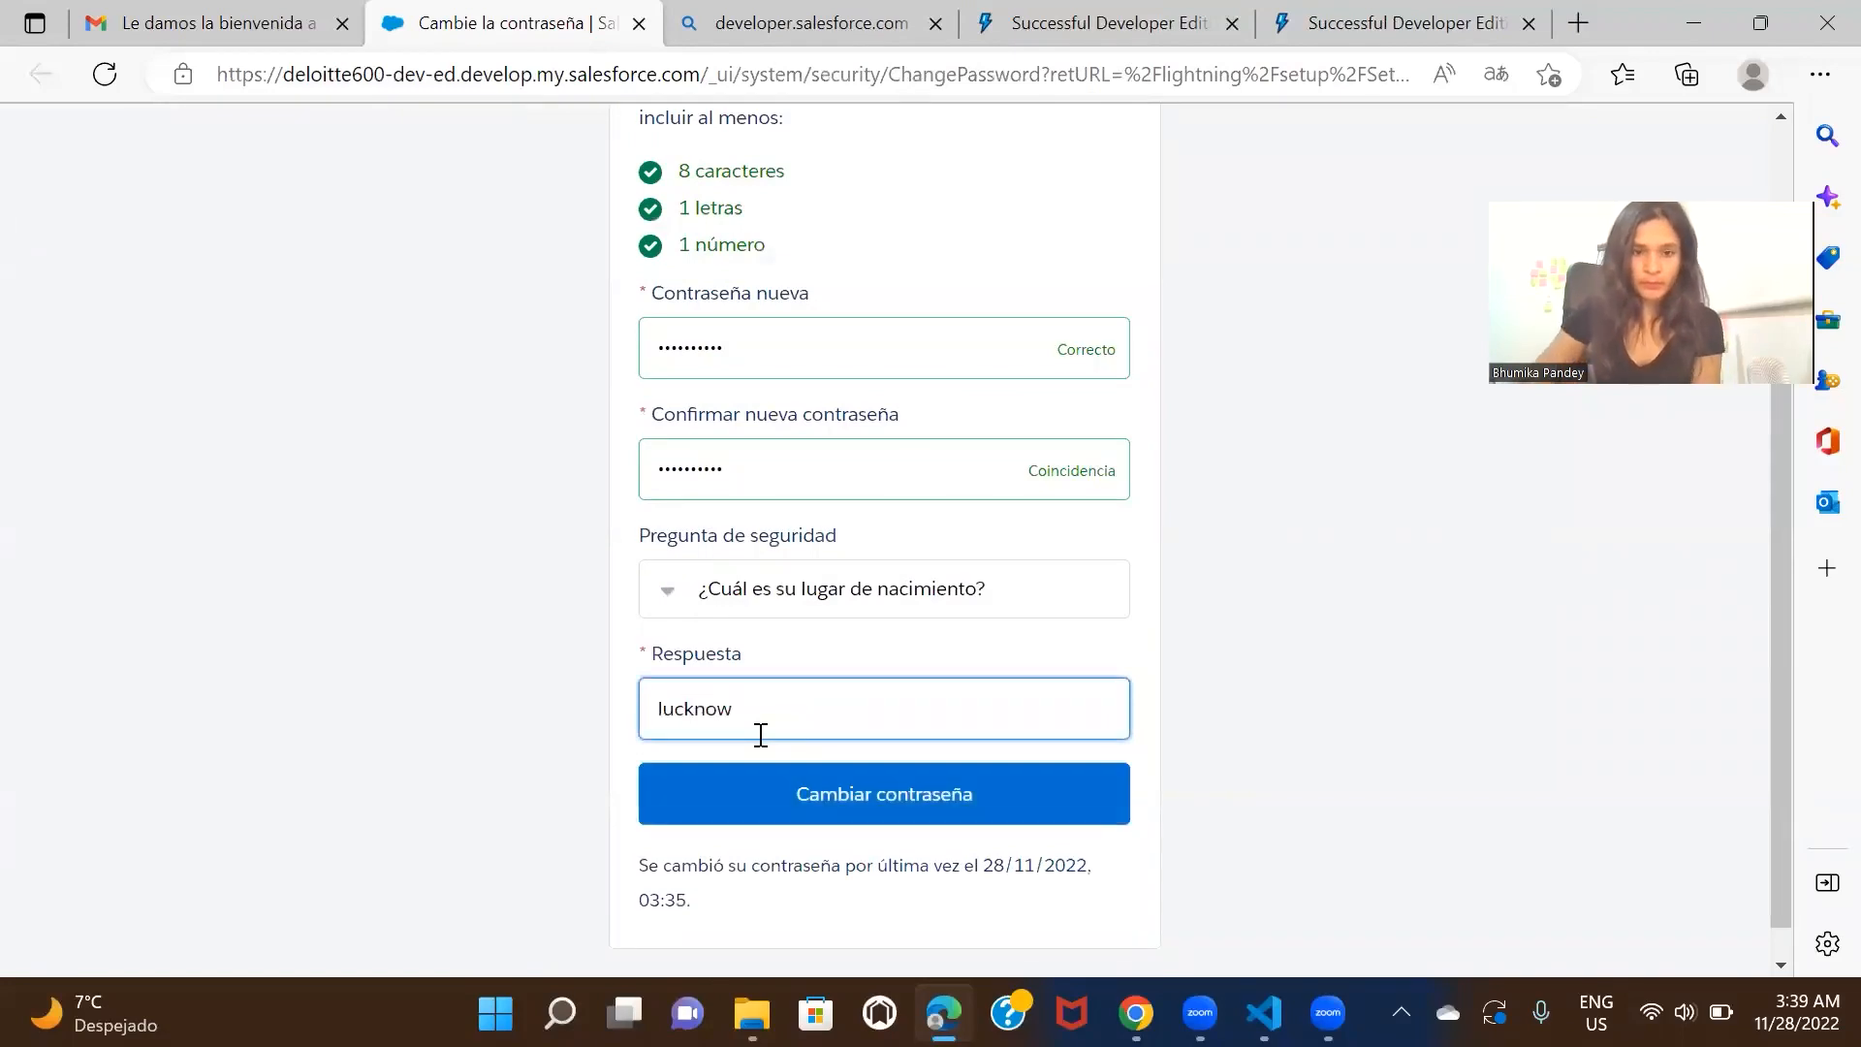
{"action": "left_click", "coordinate": [884, 795]}
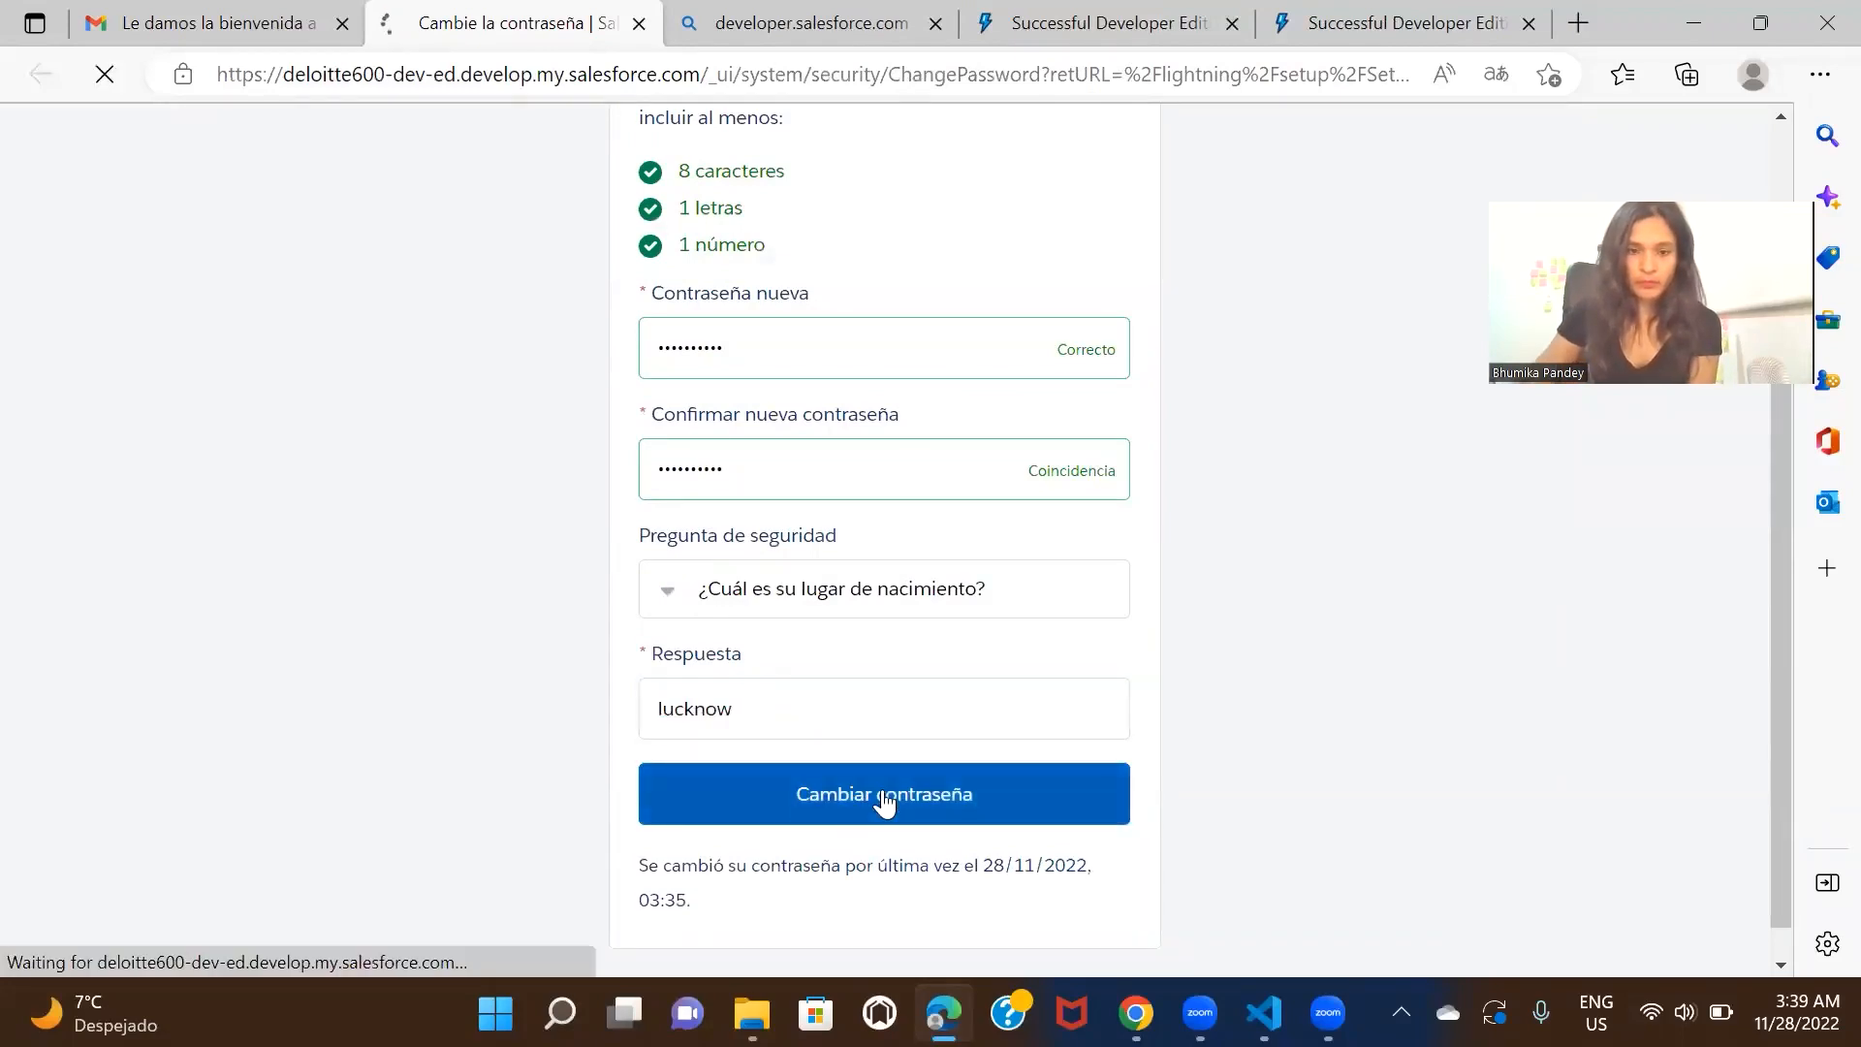
{"action": "left_click", "coordinate": [884, 793]}
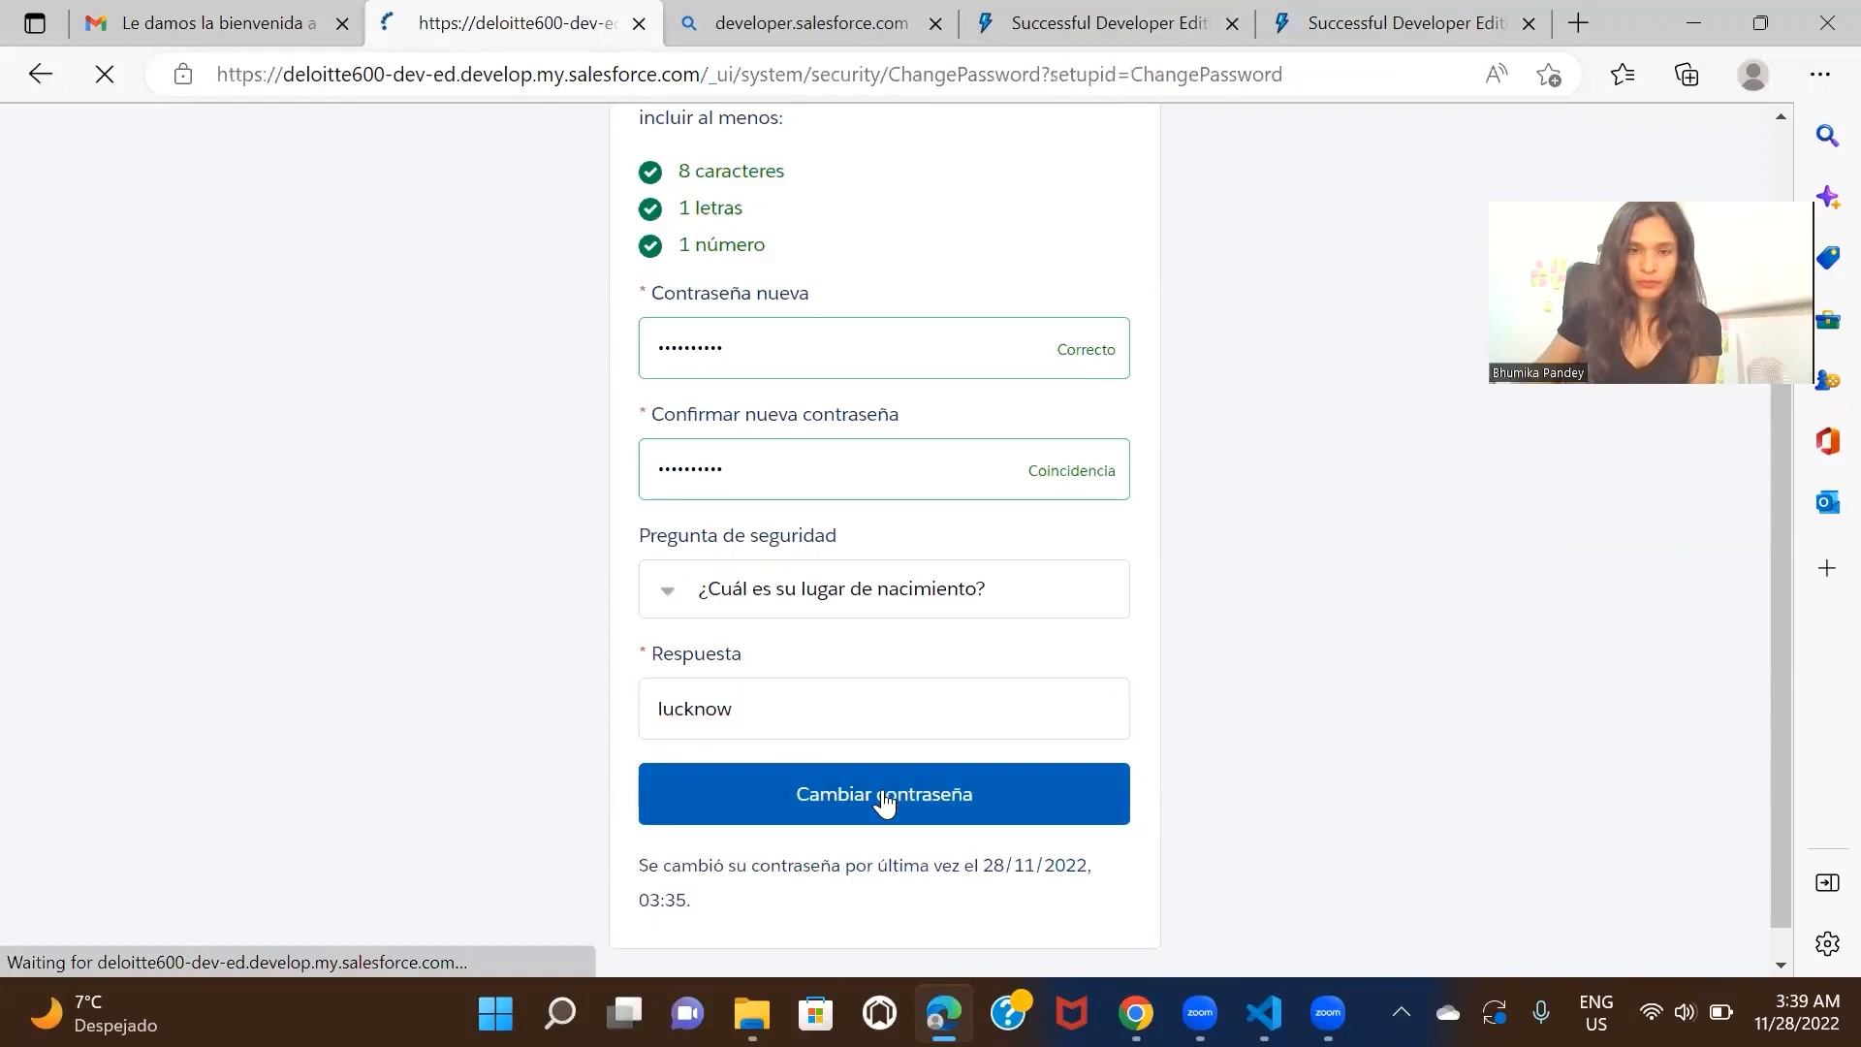
{"action": "left_click", "coordinate": [884, 793]}
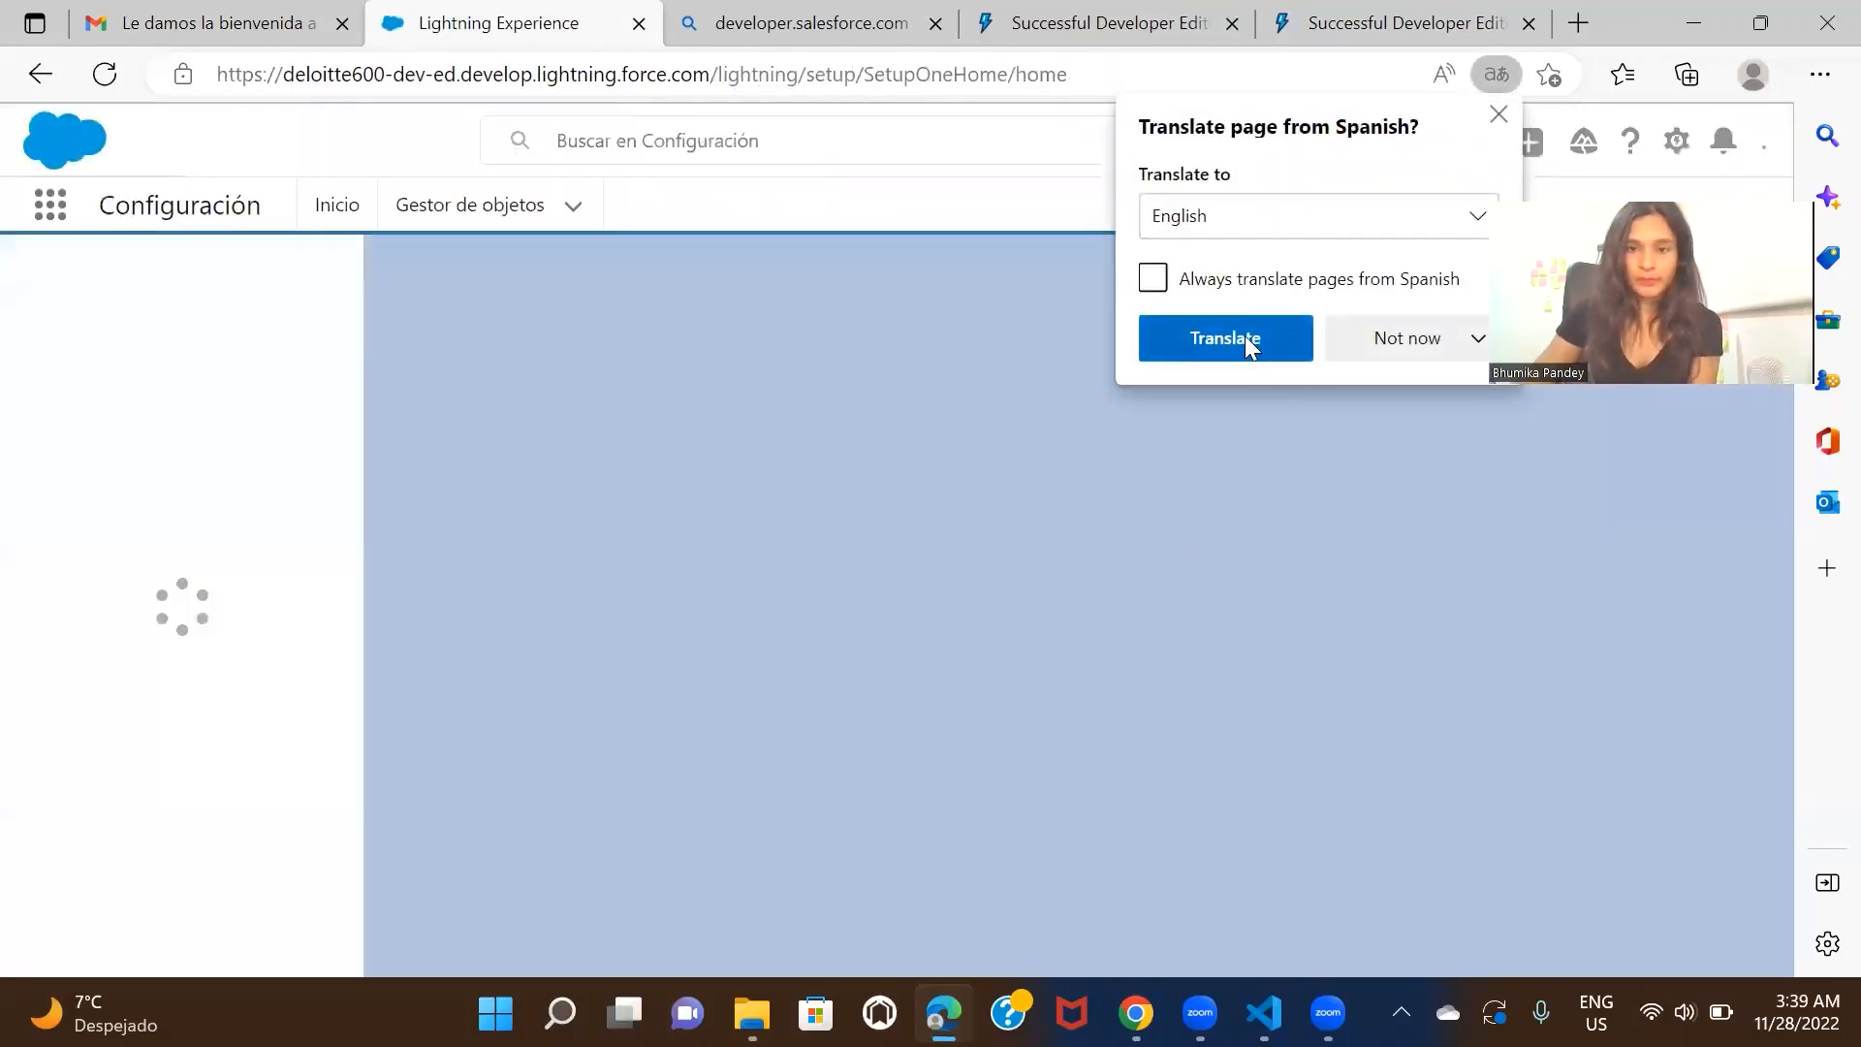
Translate the Lightning Setup page from Spanish into English via Edge's translate popup.
{"action": "left_click", "coordinate": [1224, 337]}
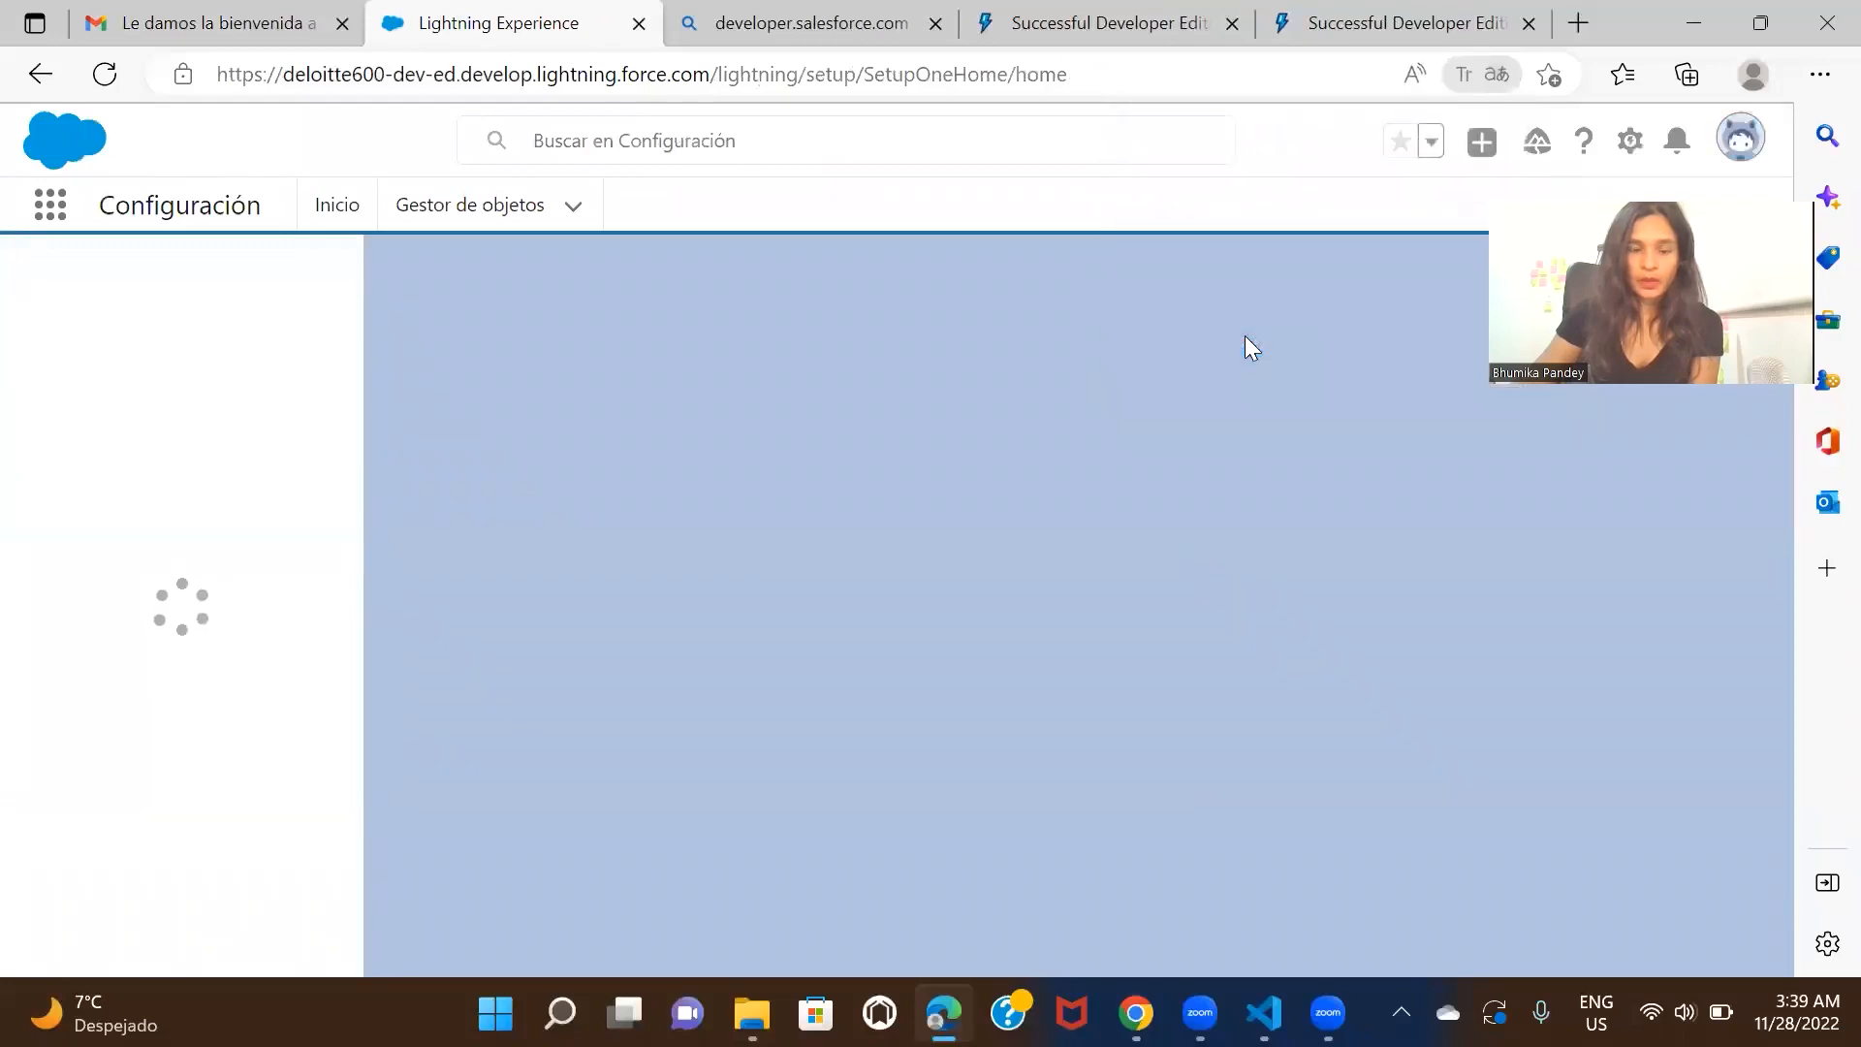
{"action": "left_click", "coordinate": [1462, 74]}
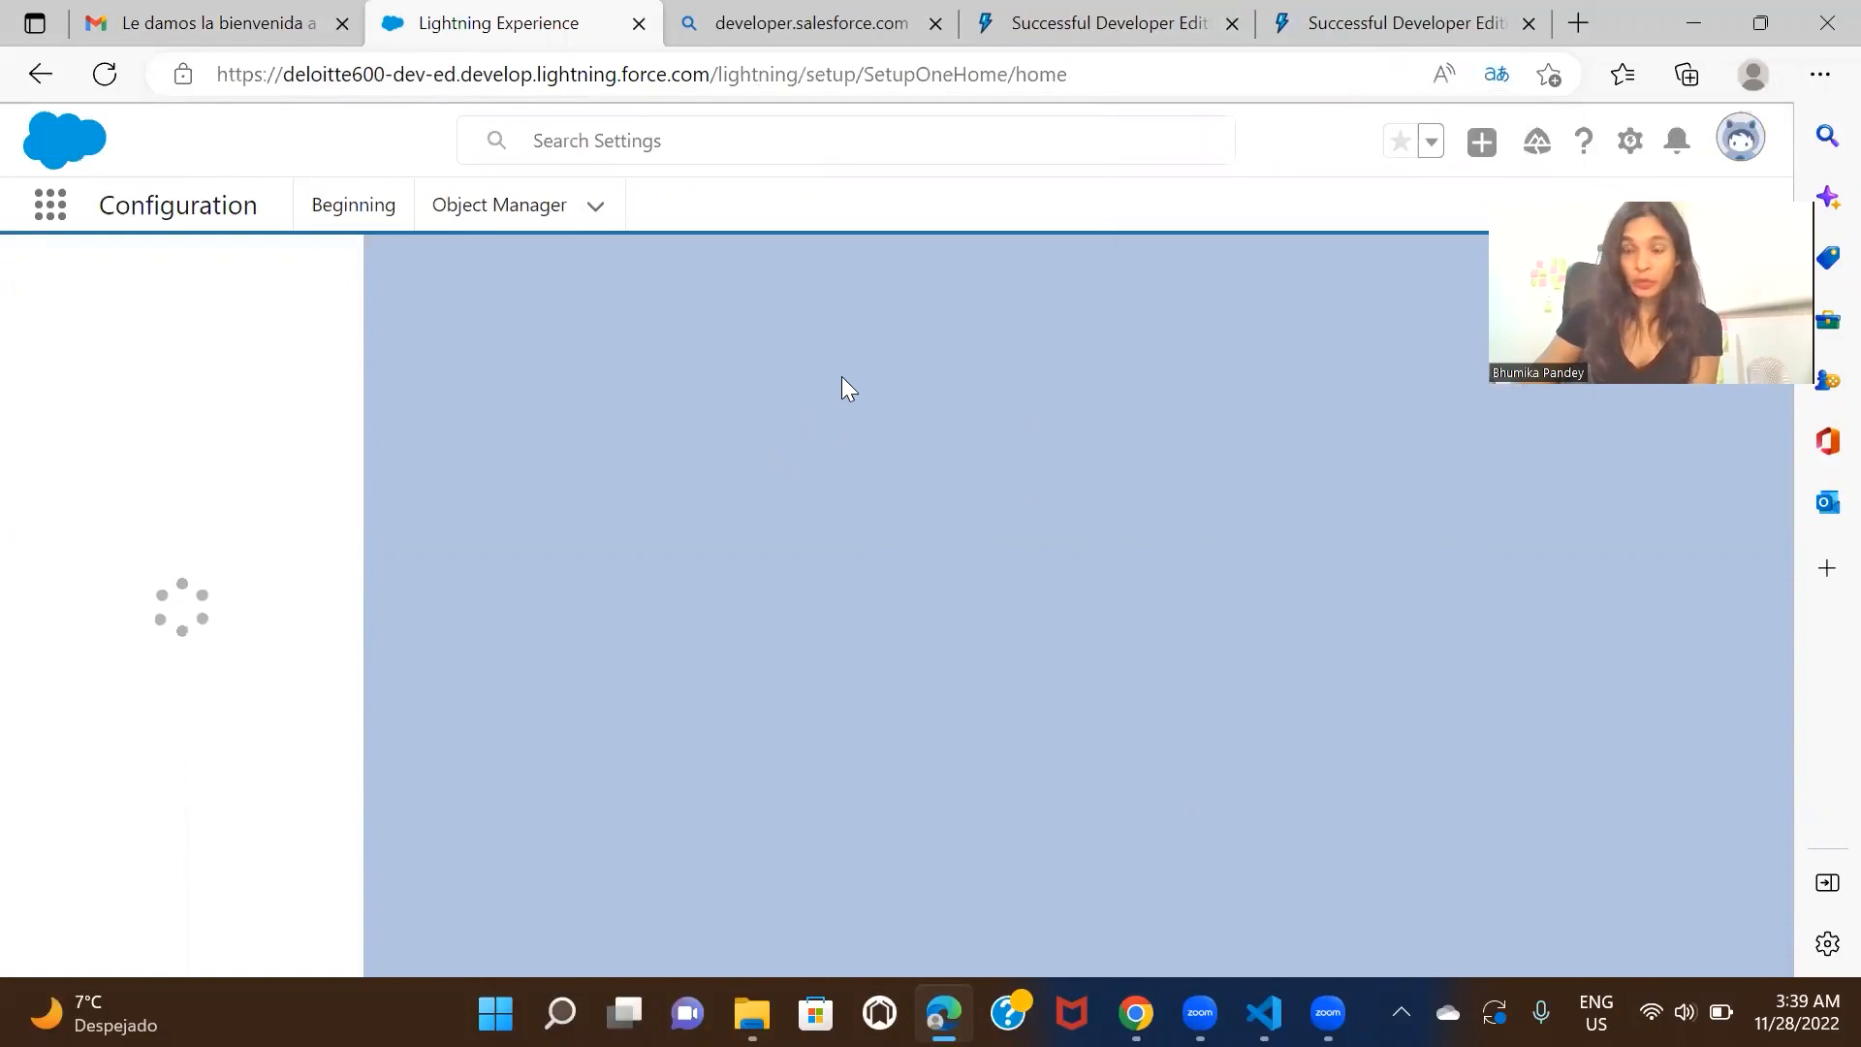
{"action": "mouse_move", "coordinate": [853, 363]}
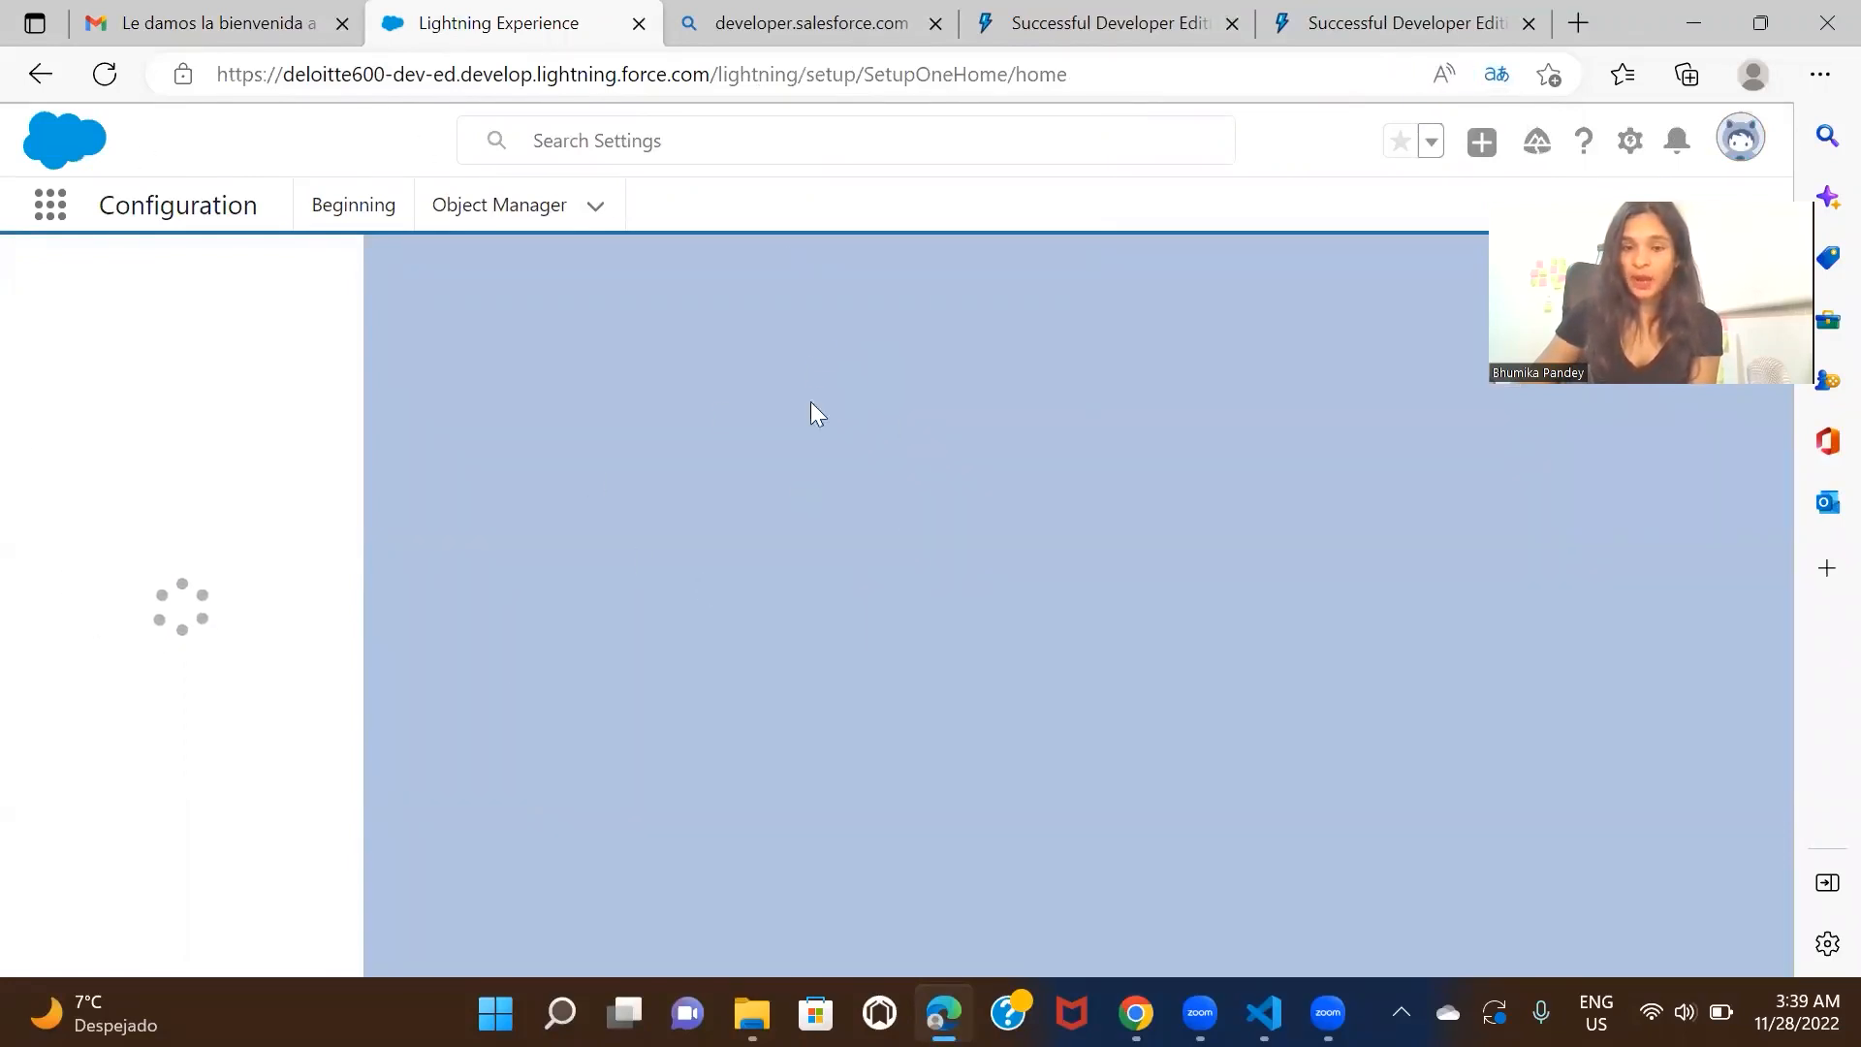
{"action": "mouse_move", "coordinate": [771, 411]}
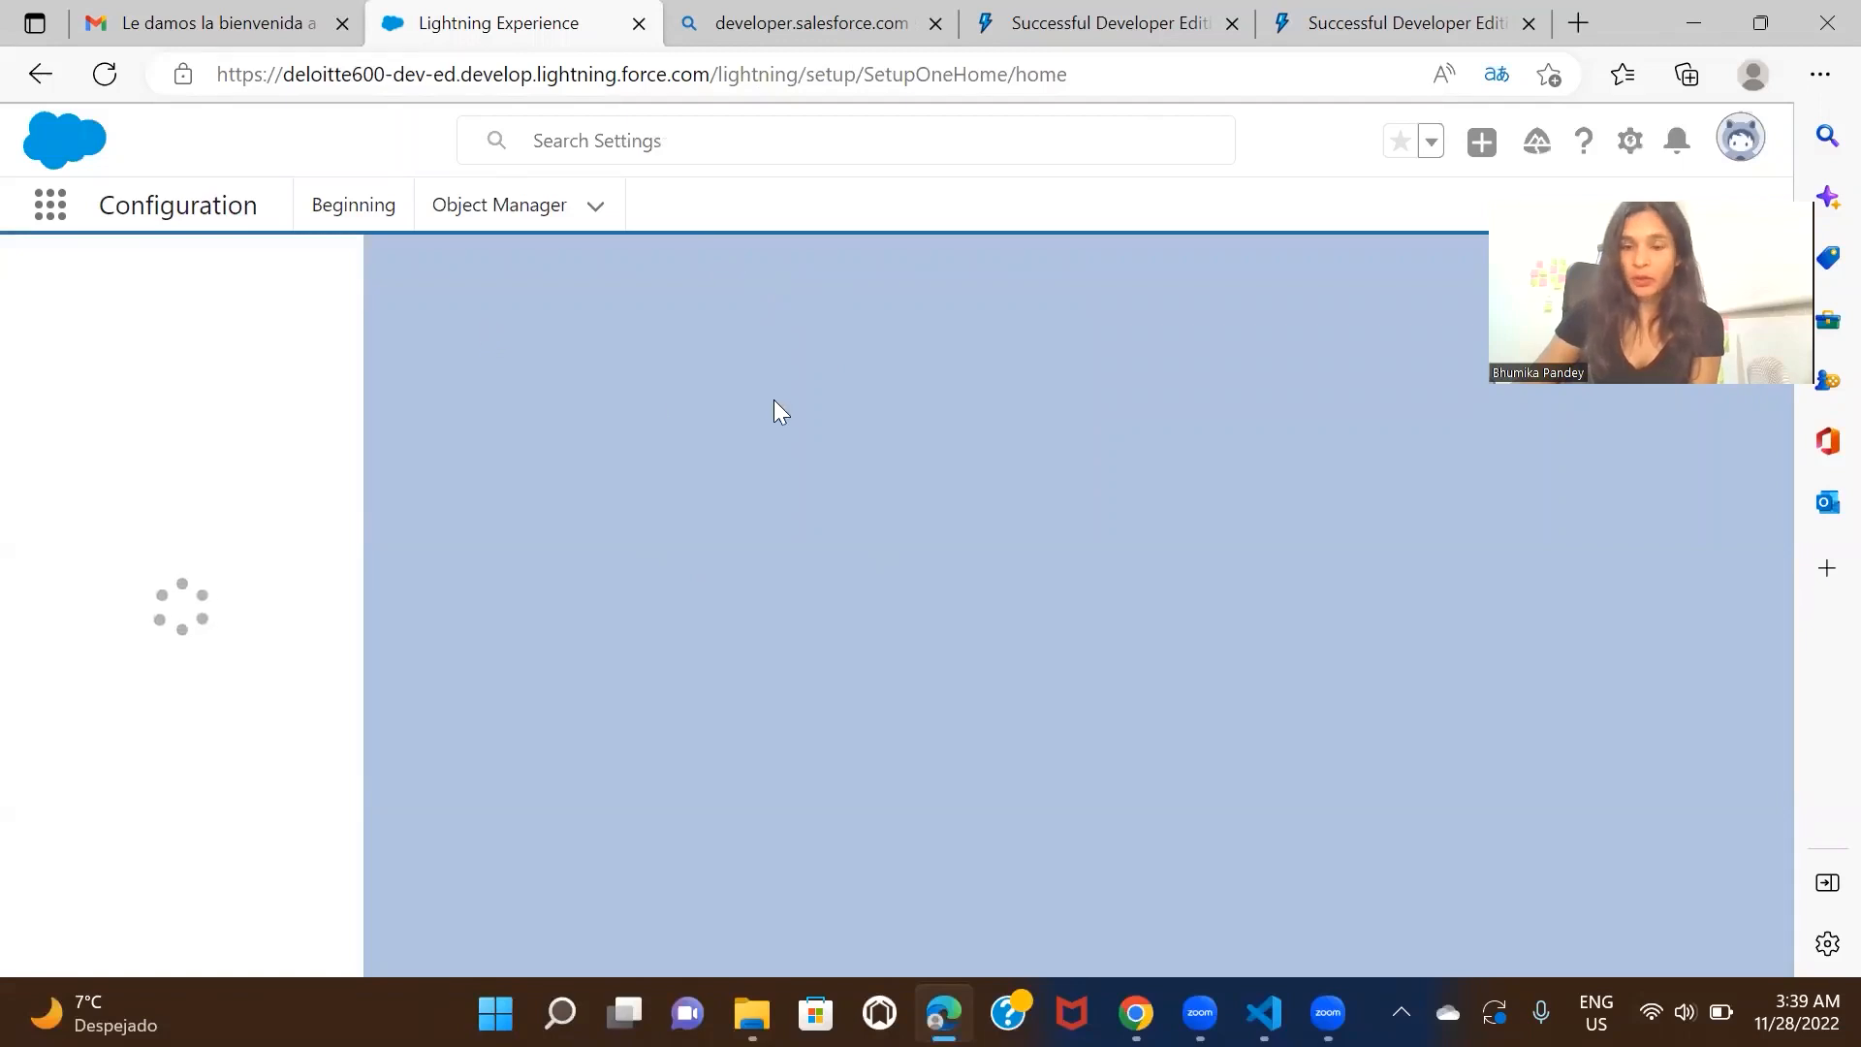